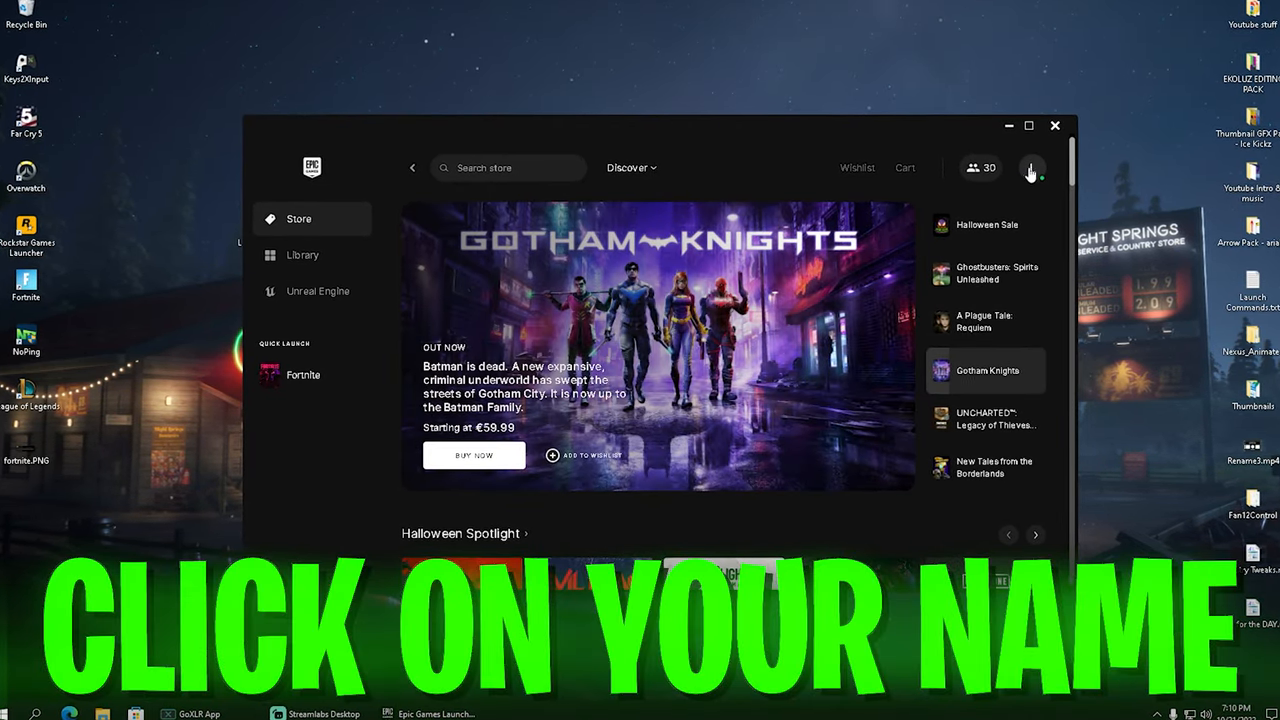
- Enable Additional Command Line Arguments for Fortnite under Manage Games in the launcher settings
click(1036, 166)
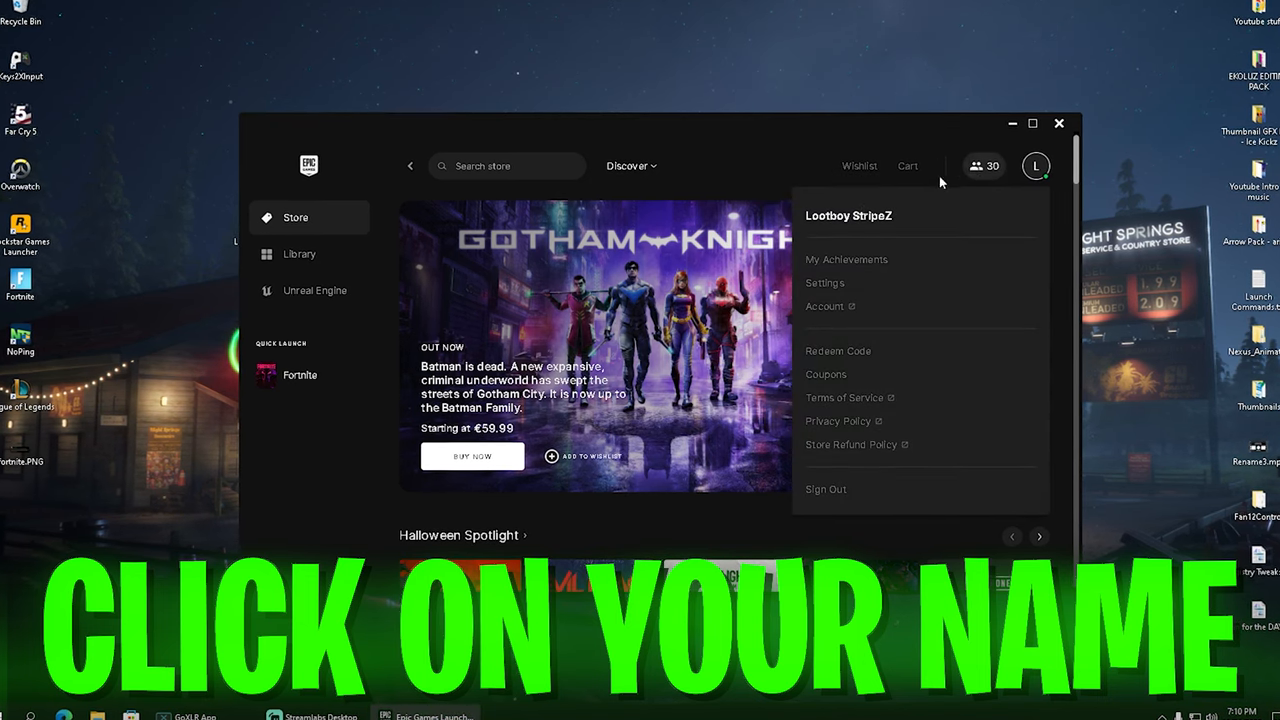
click(825, 283)
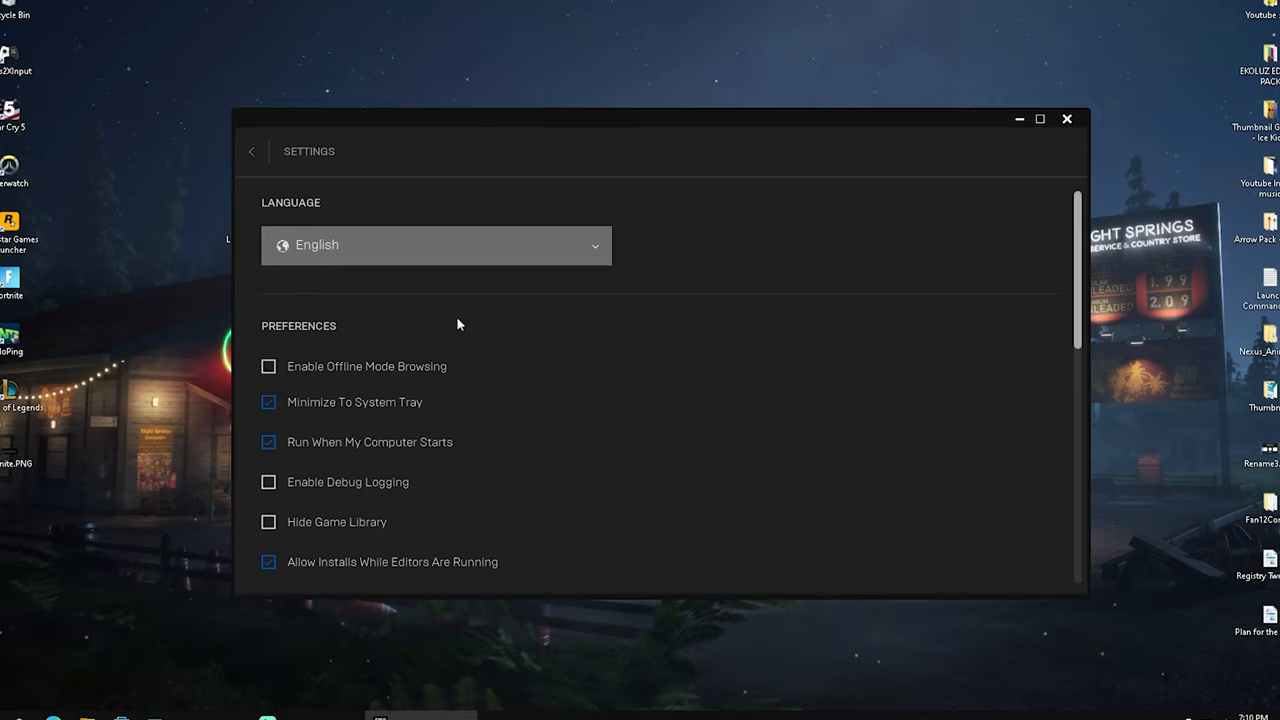
scroll(down, 3)
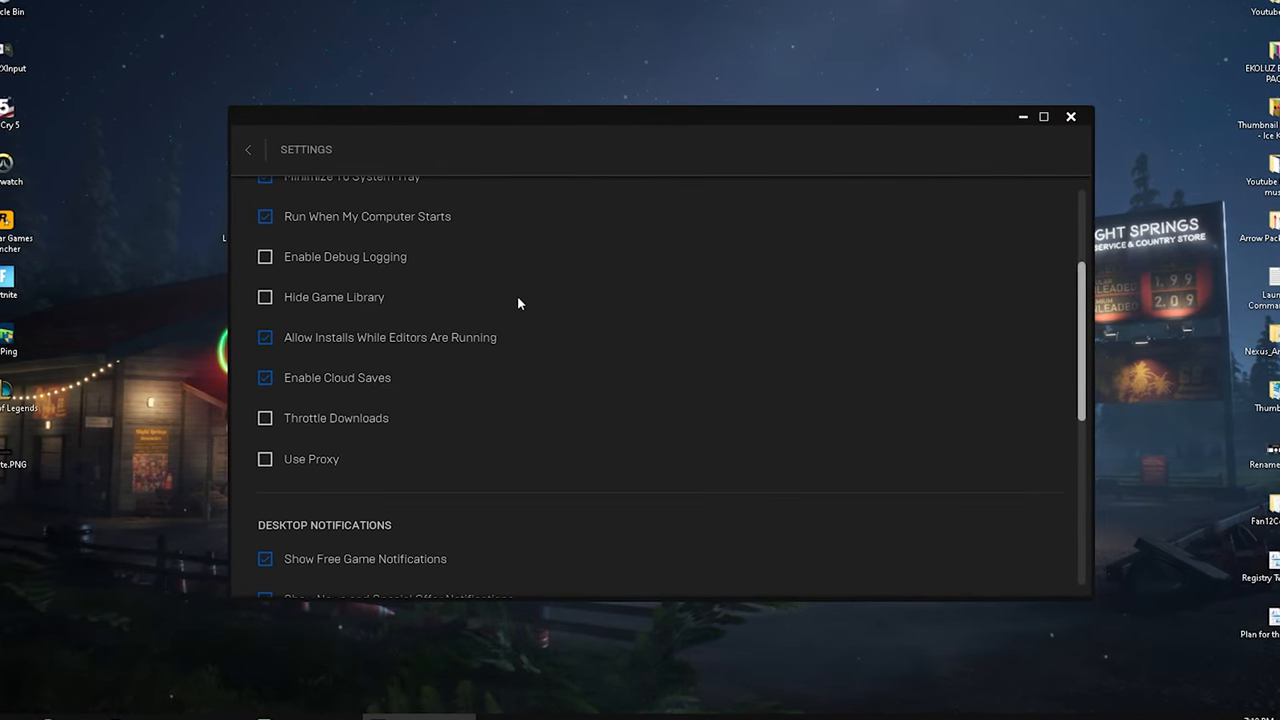
scroll(down, 3)
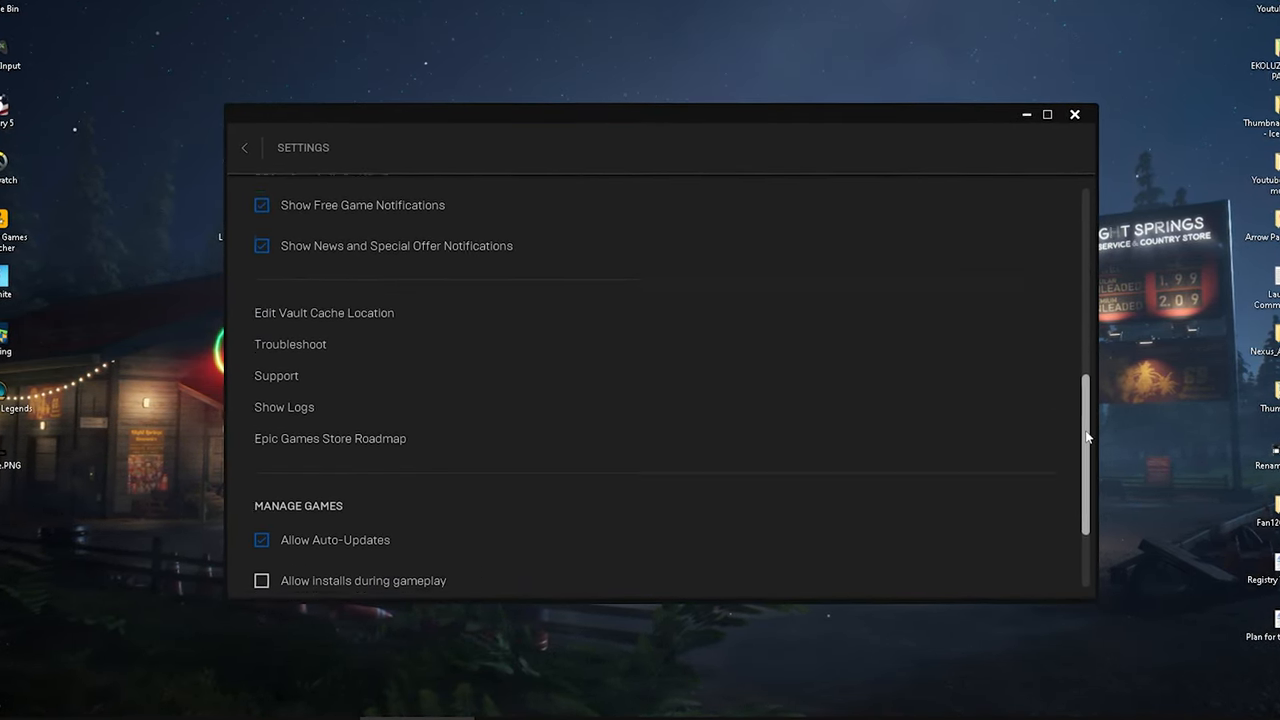
scroll(down, 3)
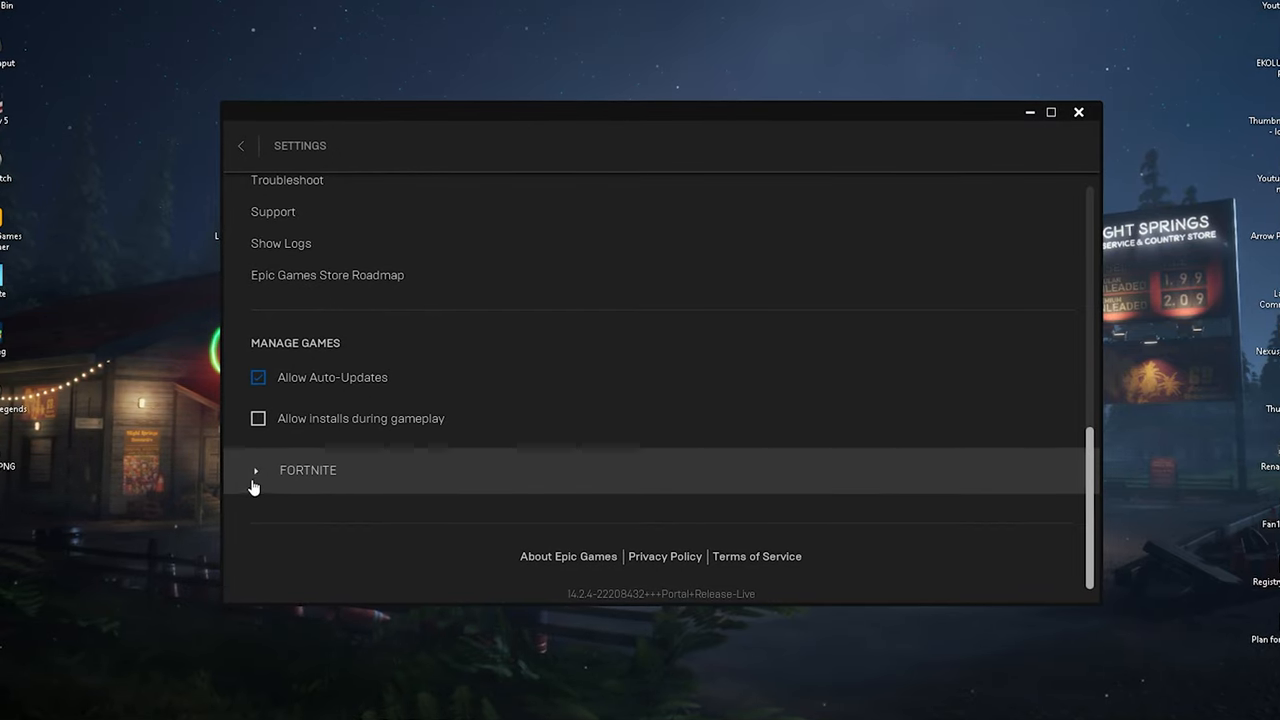
click(257, 470)
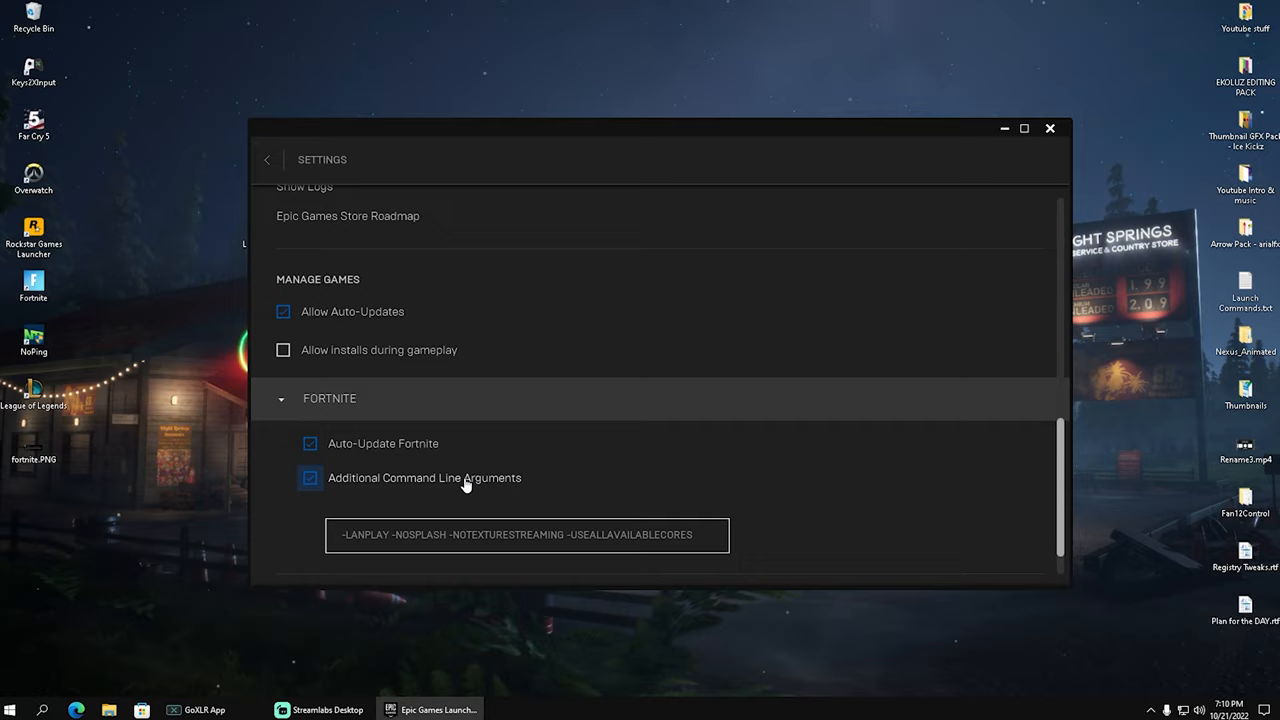
click(527, 533)
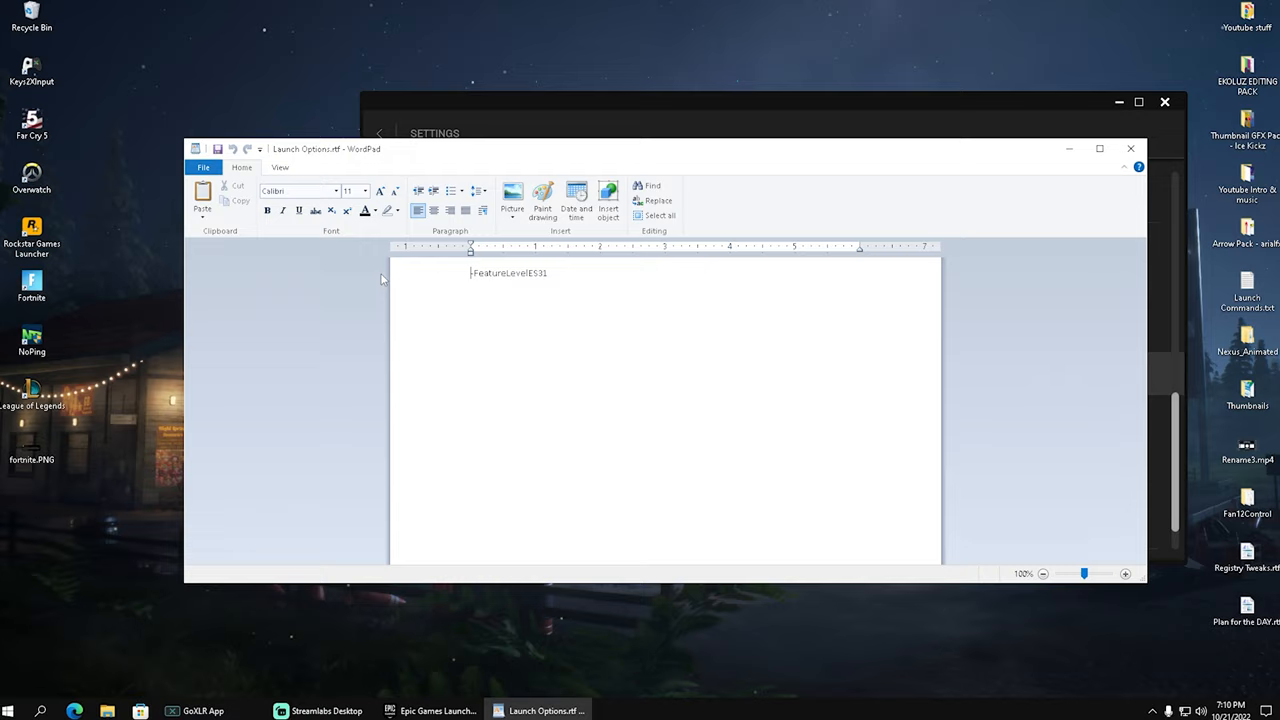
- Enter -FeatureLevelES31 as Fortnite's command-line argument and close the launcher
double_click(508, 272)
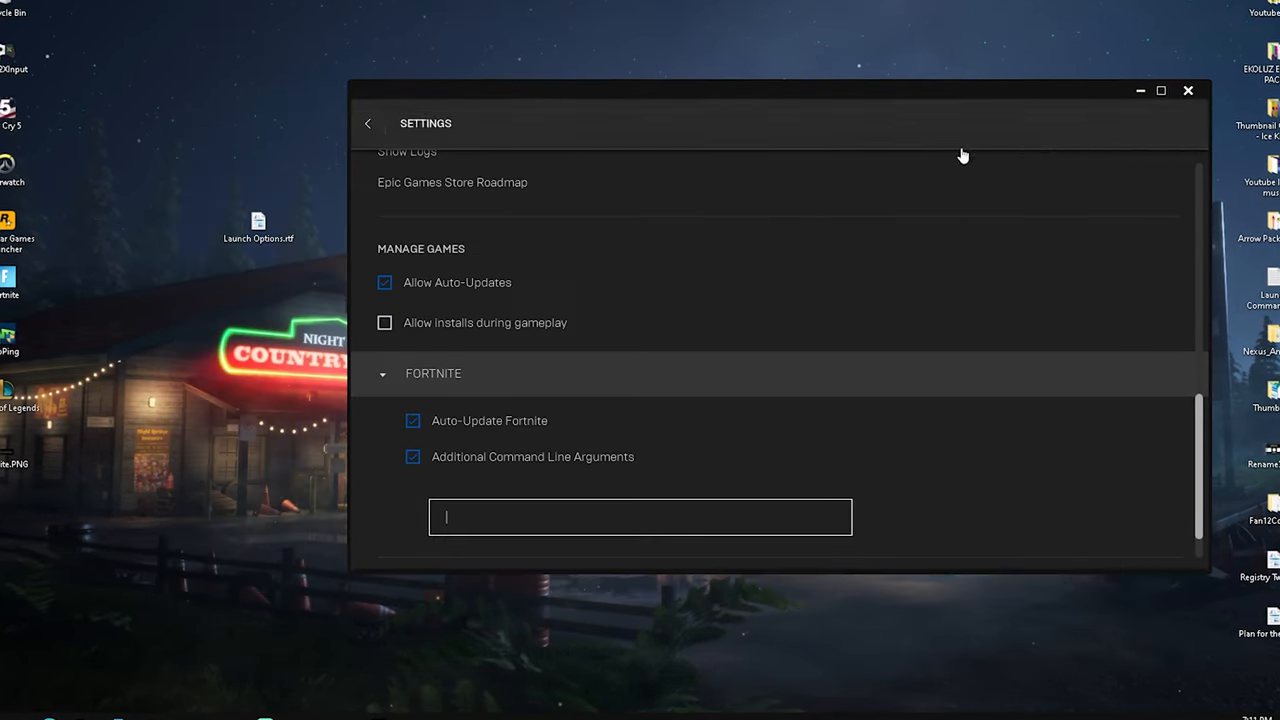
text(-FeatureLevelES31)
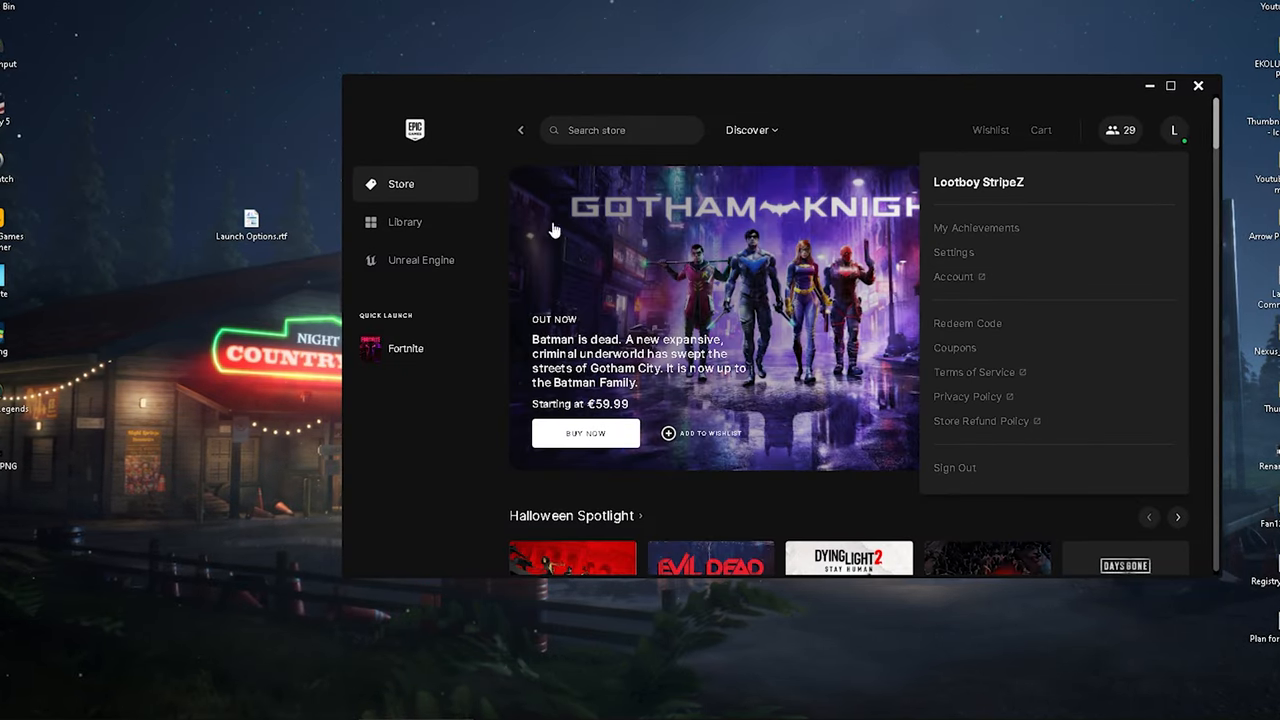
click(953, 252)
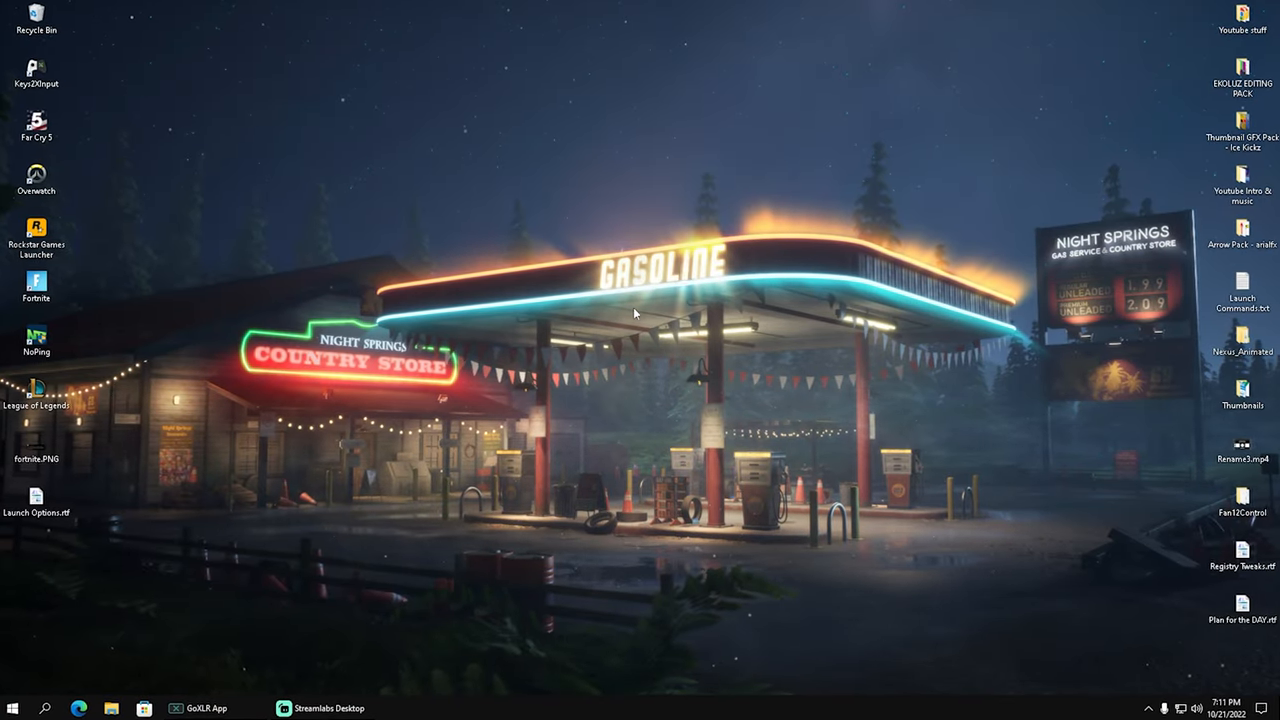
- Open the %temp% folder through the Run box
key(win+r)
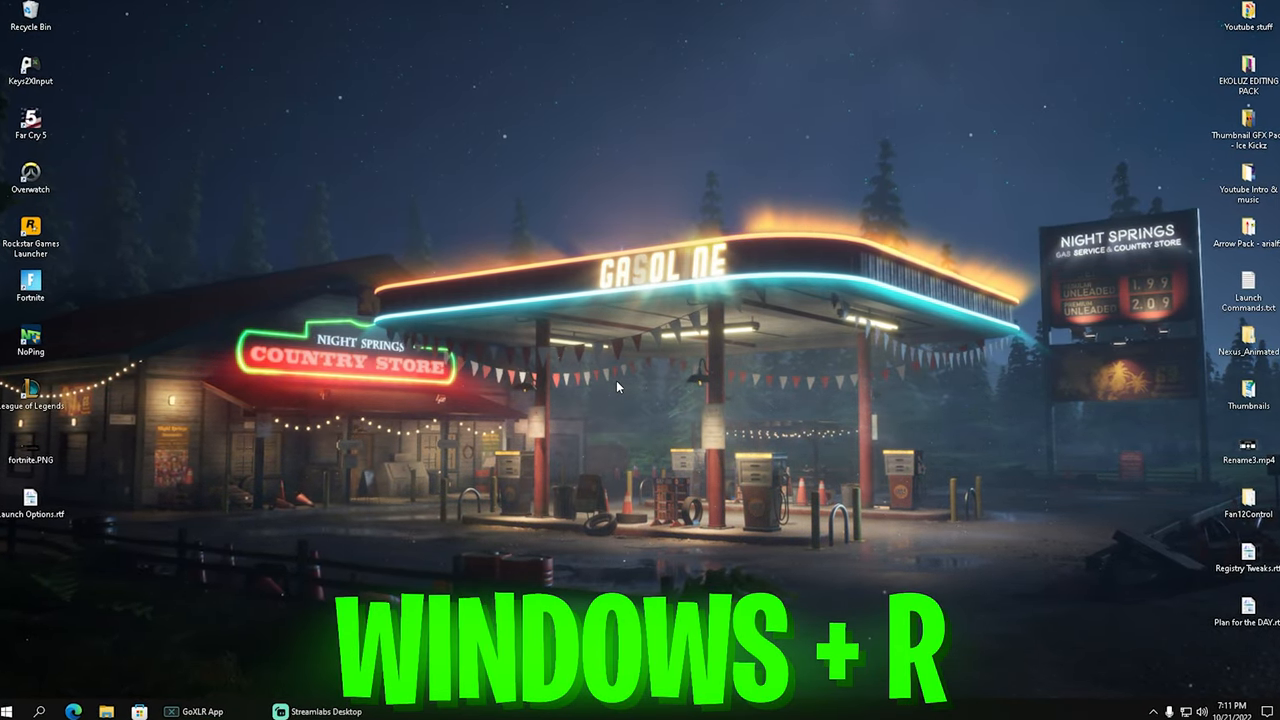
key(win+r)
text(%)
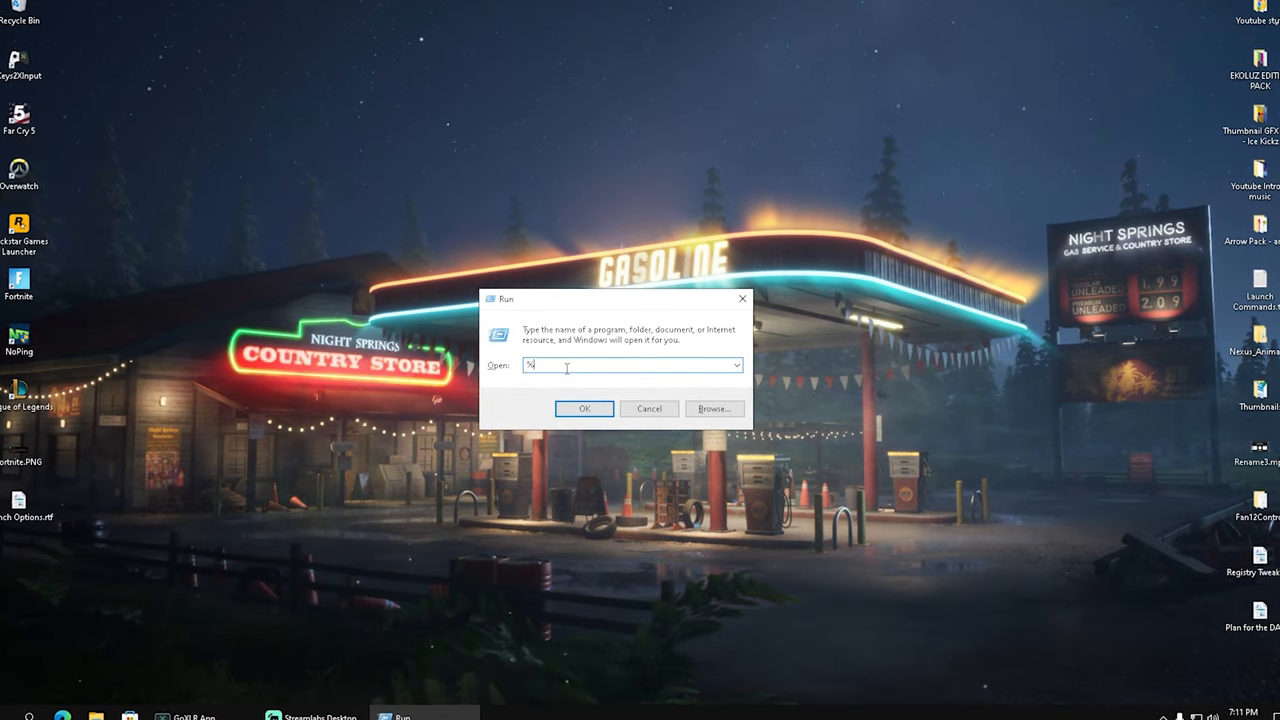
text(temp%)
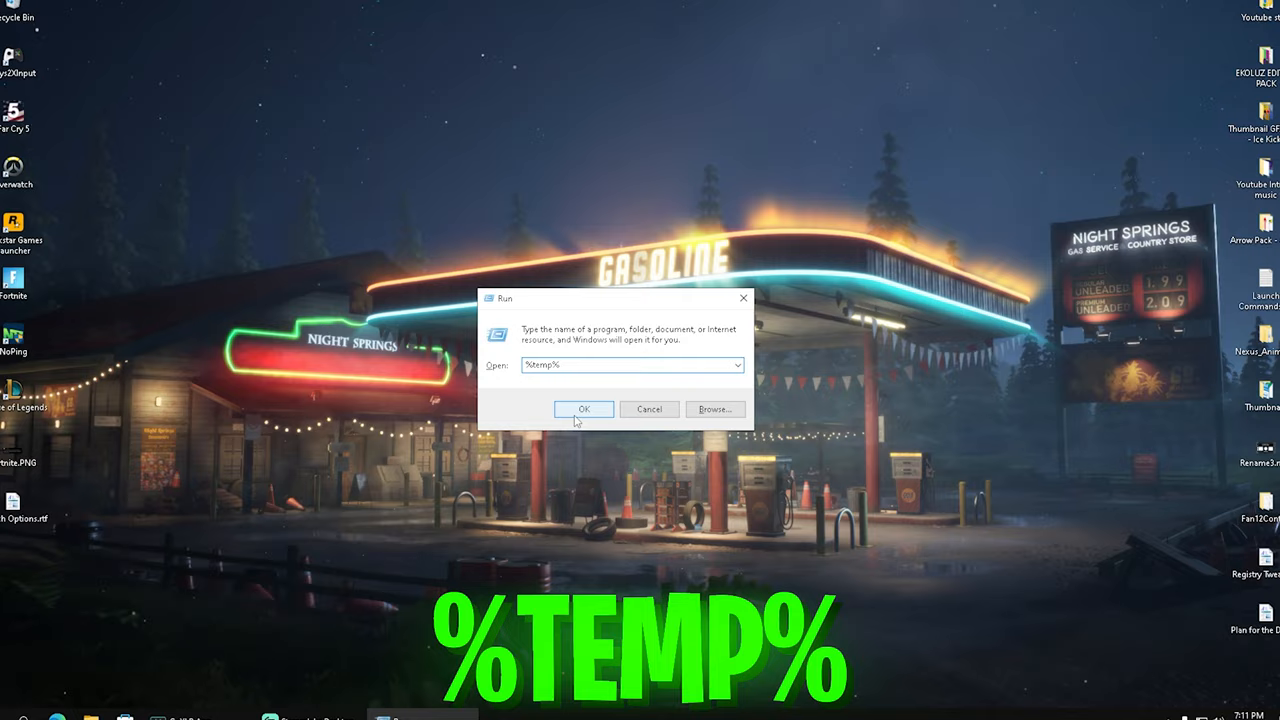
click(584, 409)
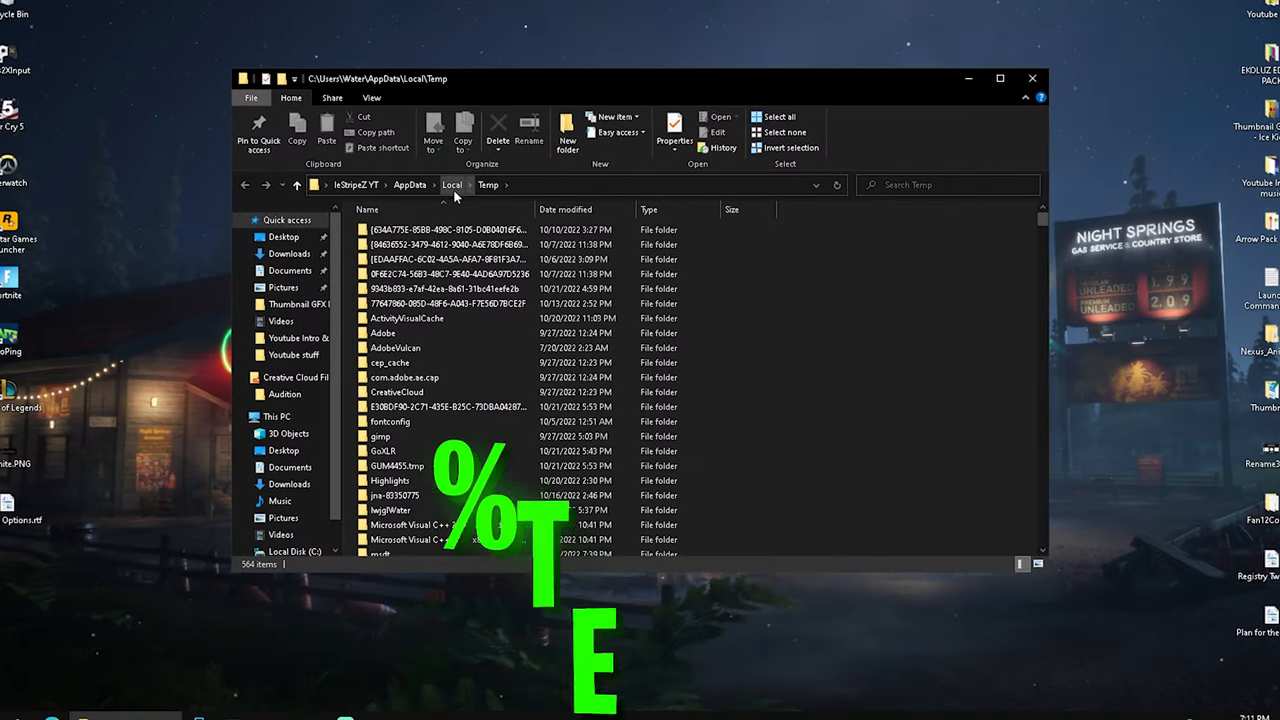
- Browse to Local\FortniteGame\Saved\Config\WindowsClient and open GameUserSettings.ini in Notepad
click(451, 184)
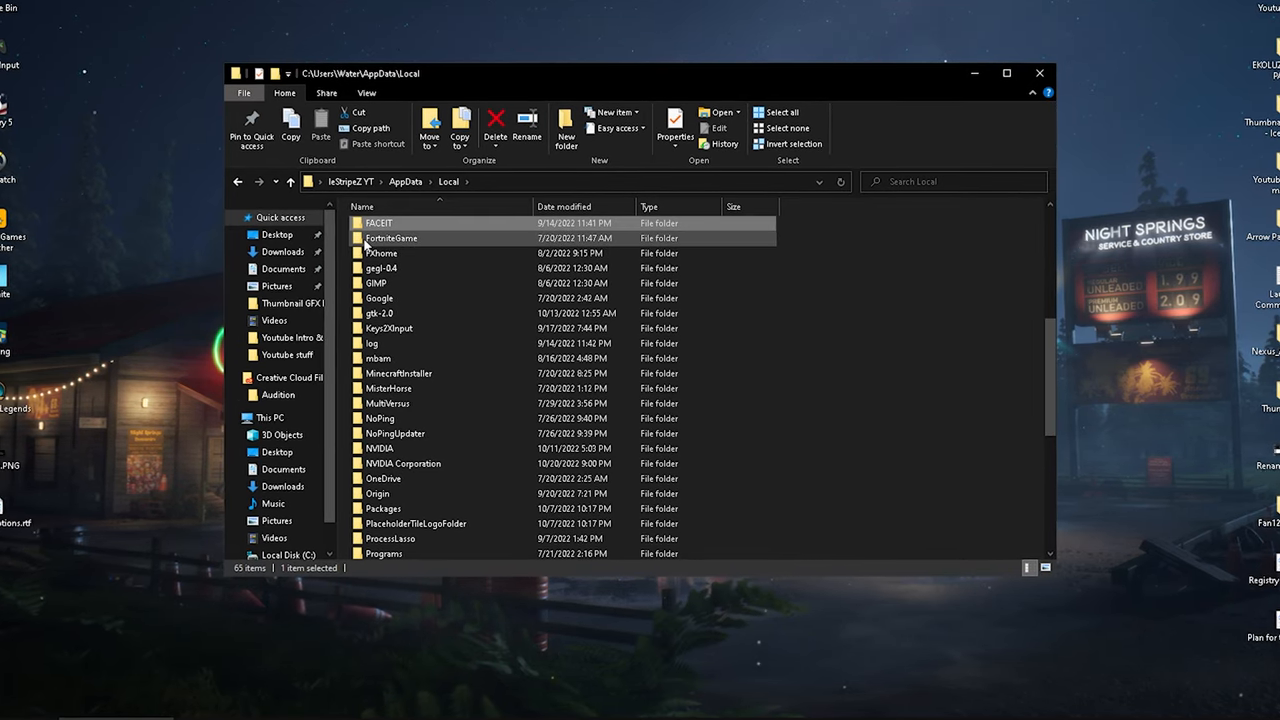
double_click(391, 238)
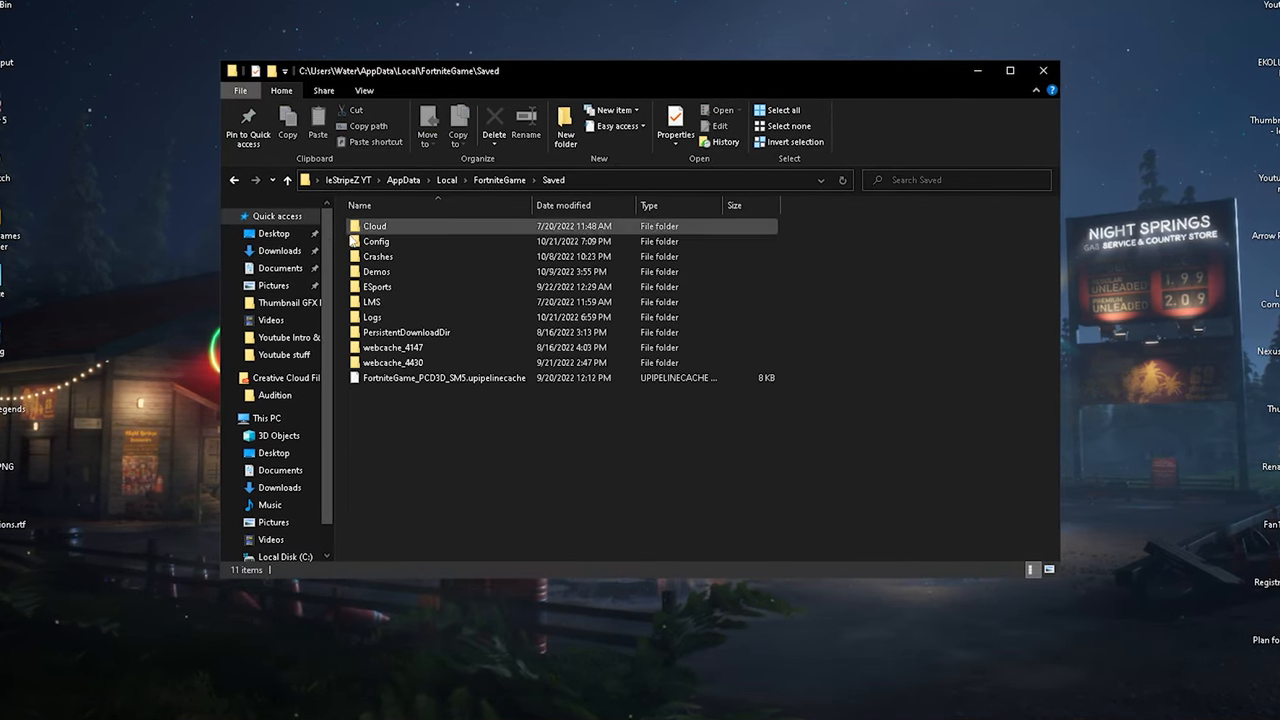
double_click(377, 241)
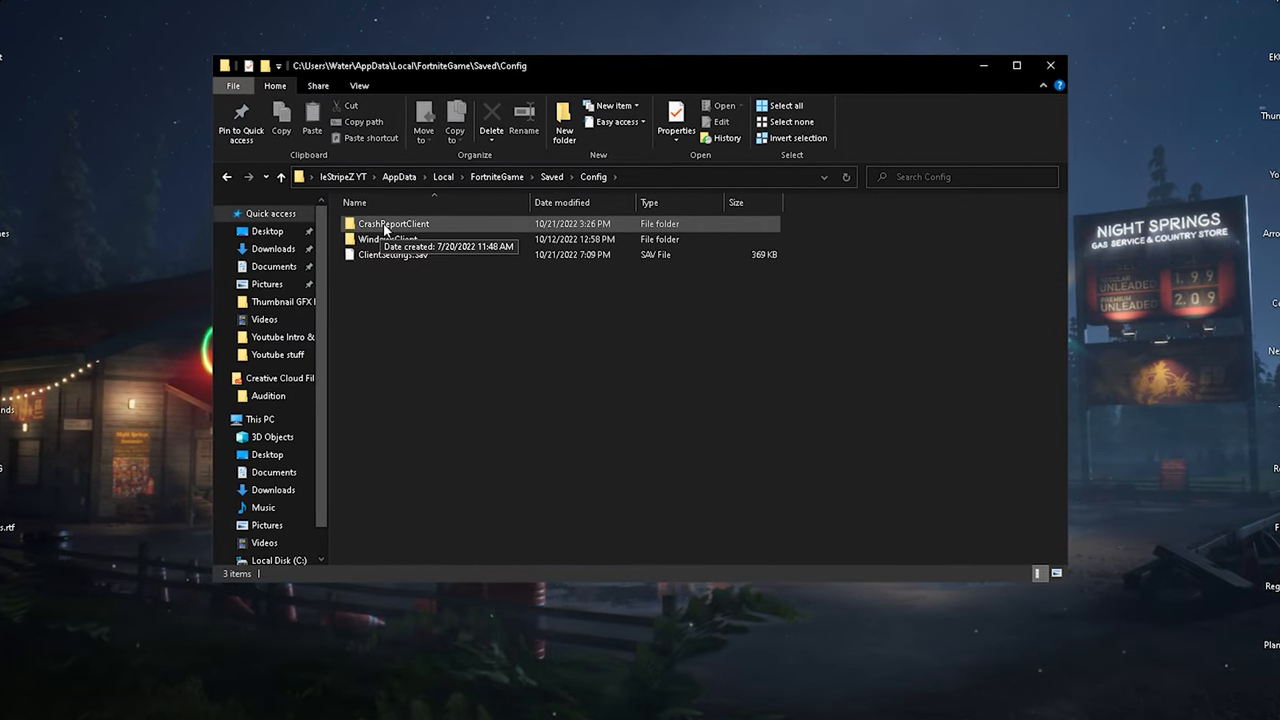
double_click(394, 223)
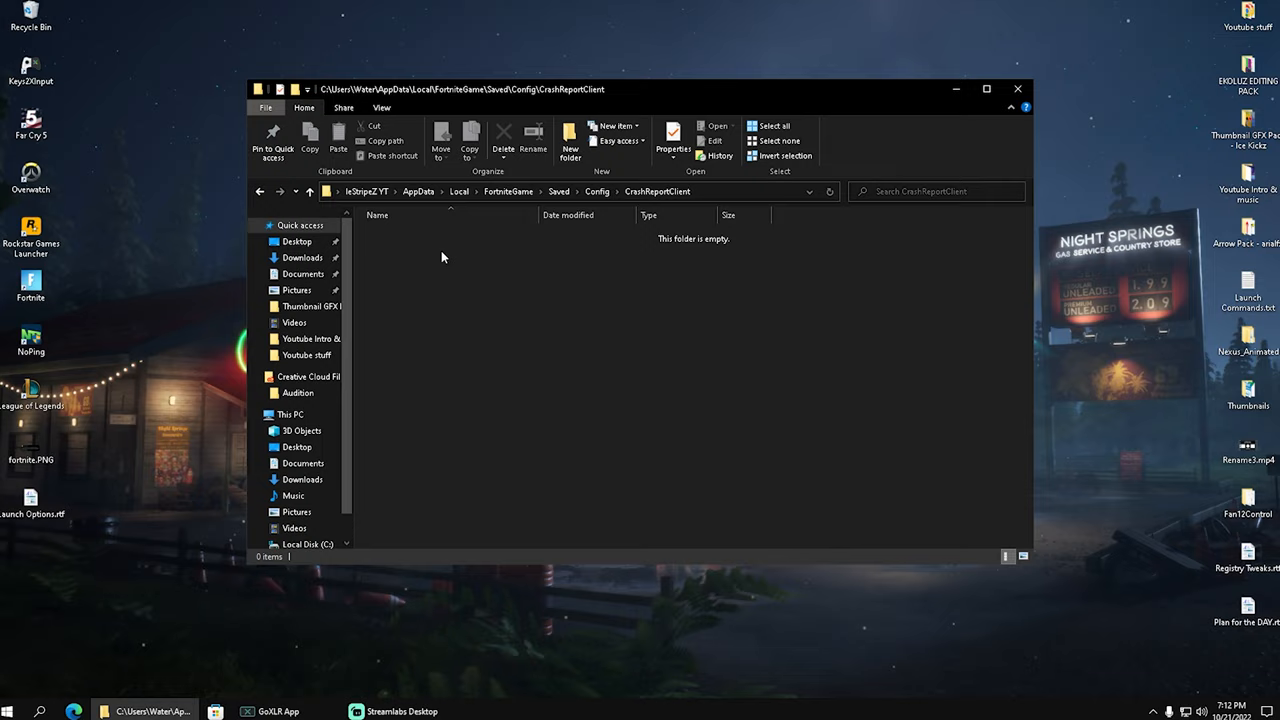
click(597, 191)
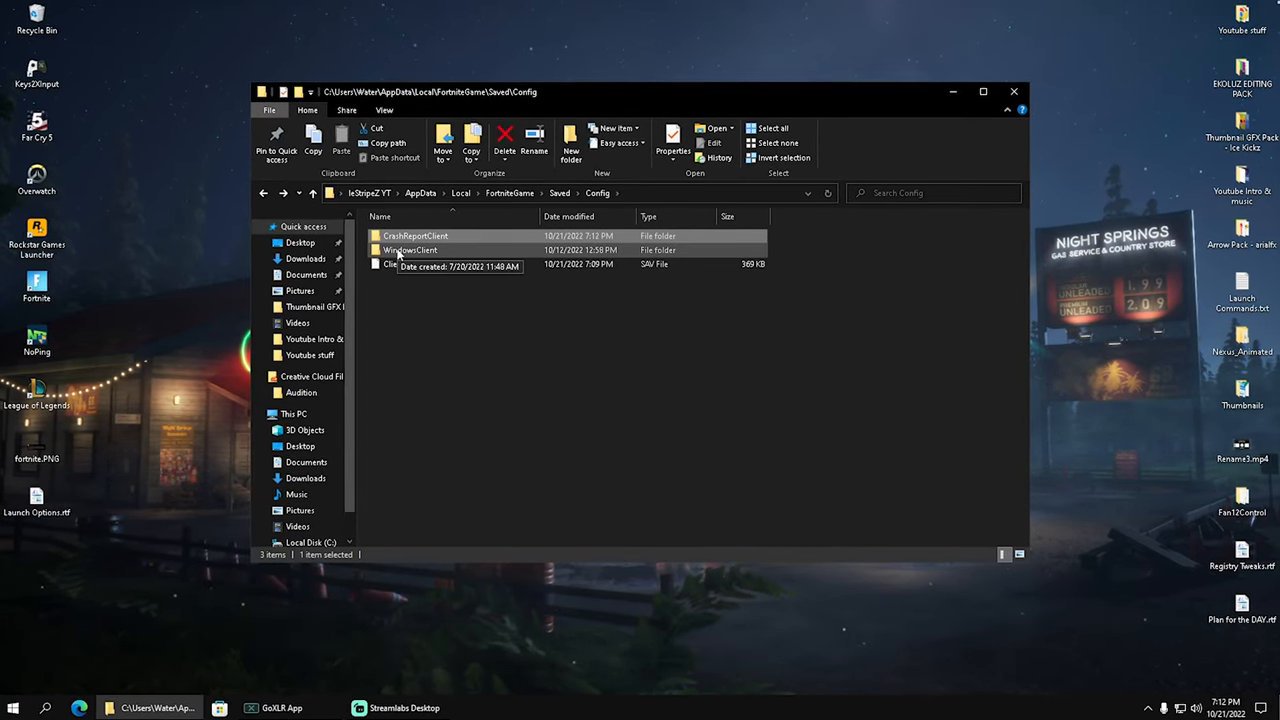
double_click(410, 250)
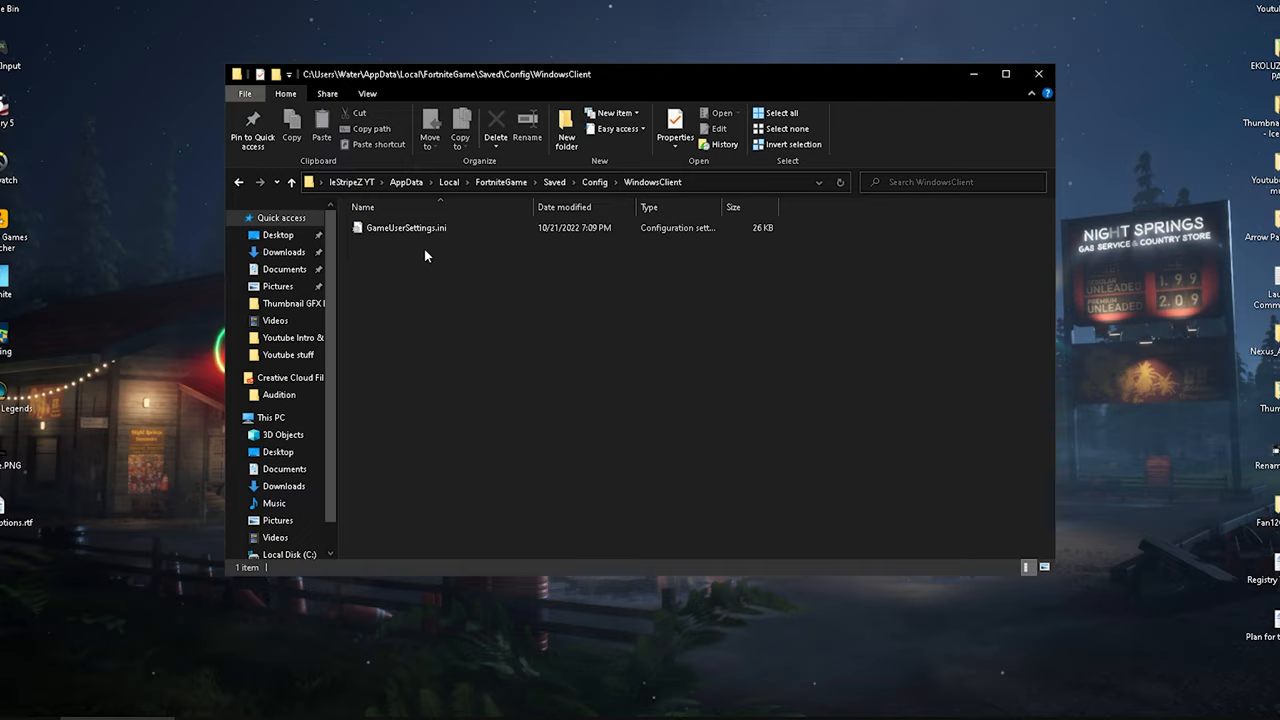
double_click(406, 227)
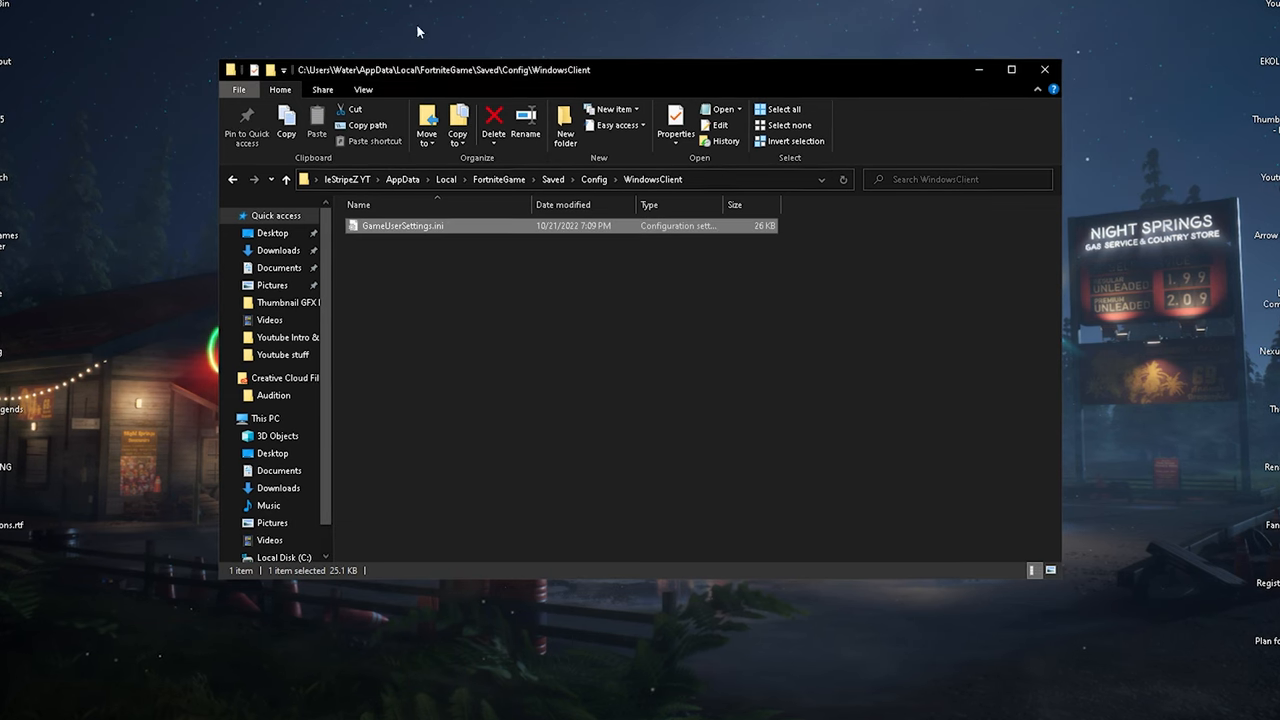
double_click(402, 225)
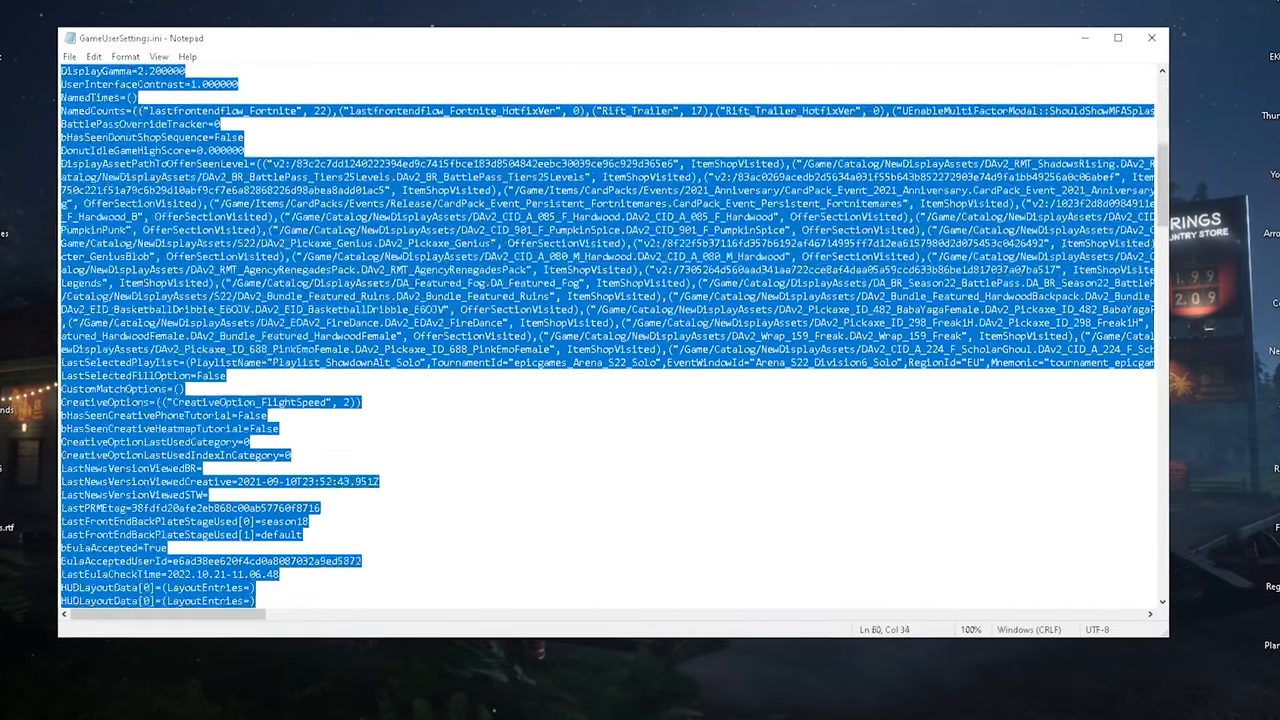
- Scroll through GameUserSettings.ini from the opening settings down to the chat settings
scroll(down, 3)
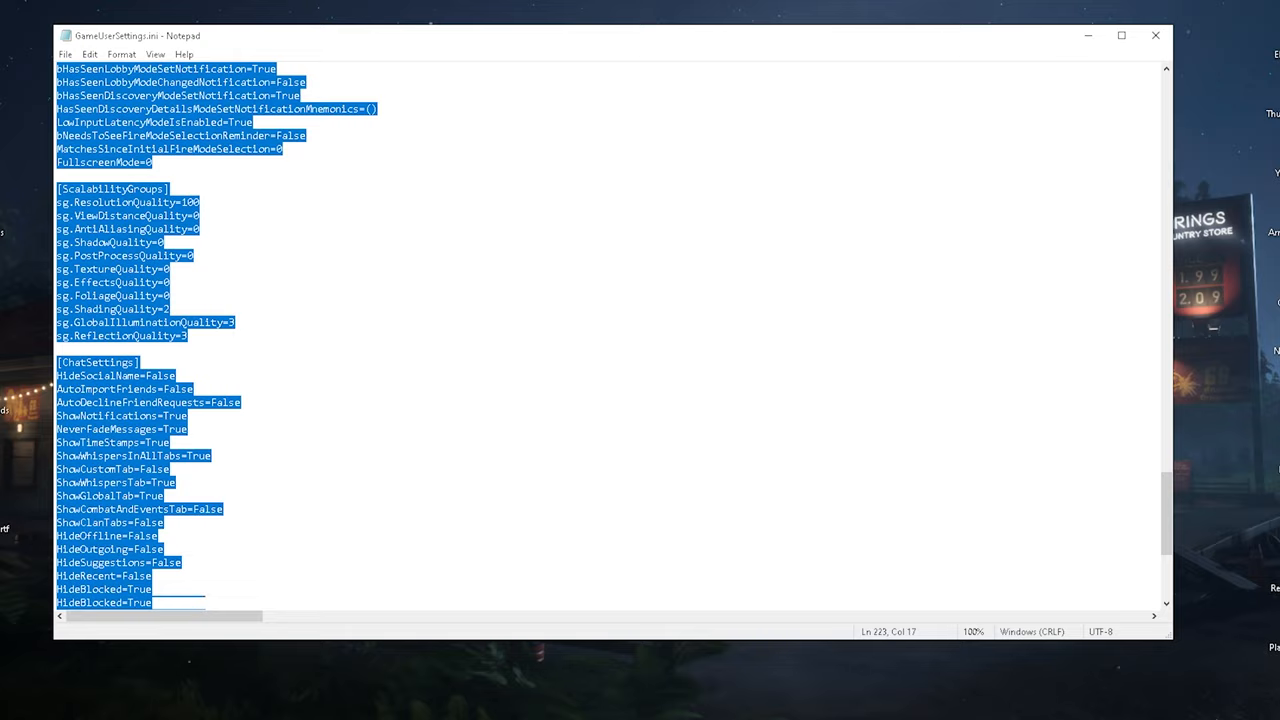
scroll(down, 3)
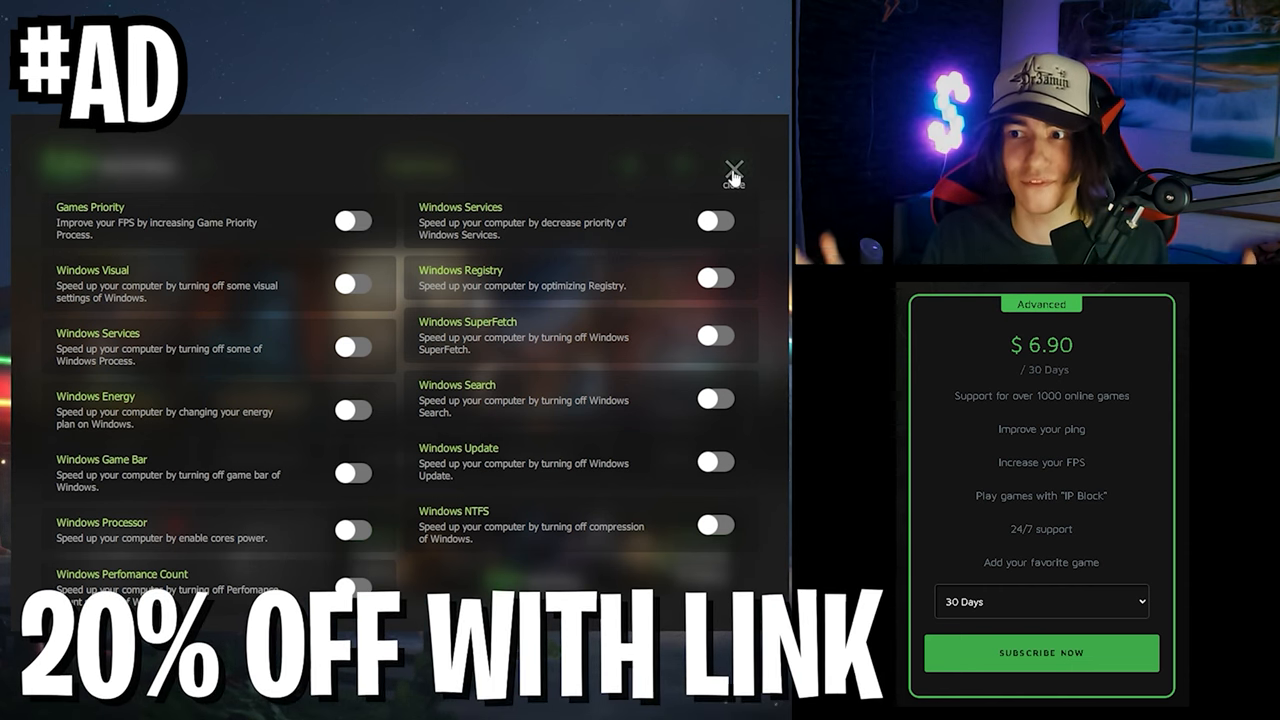
- Search NoPing's games library for Fortnite, open its entry, and browse a server list
click(732, 172)
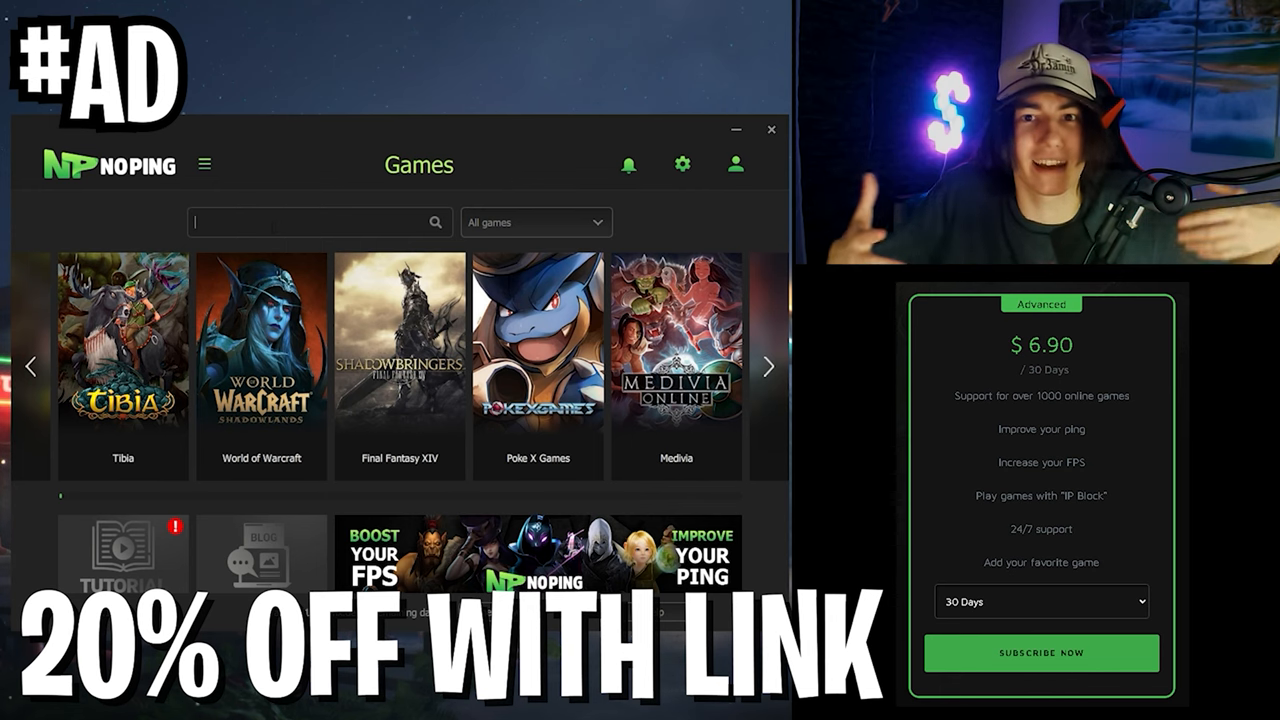
text(Fortni)
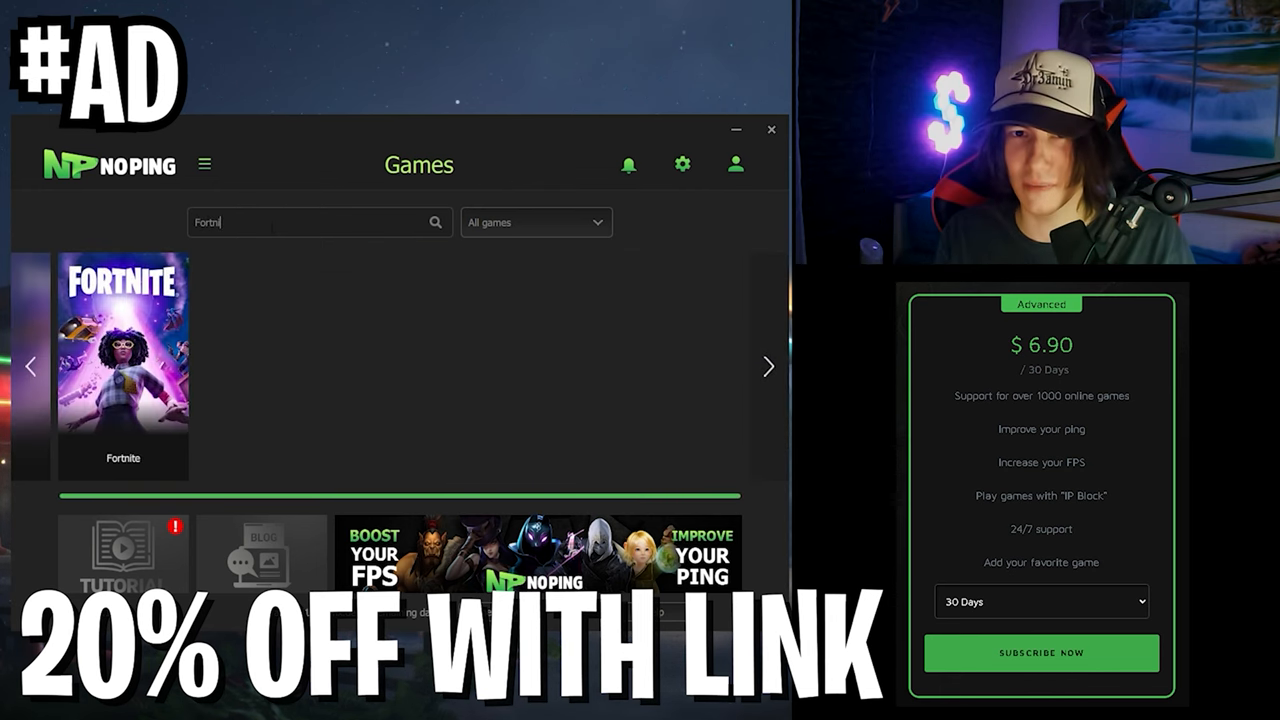
click(122, 366)
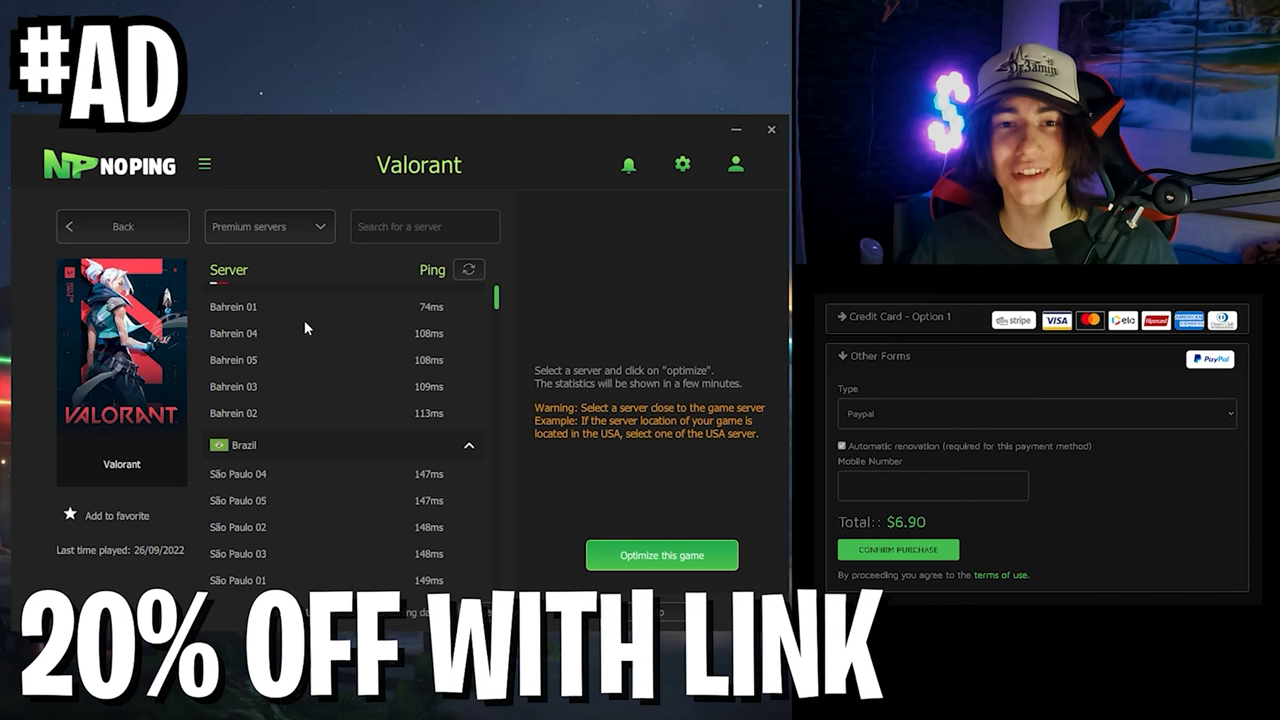
scroll(down, 3)
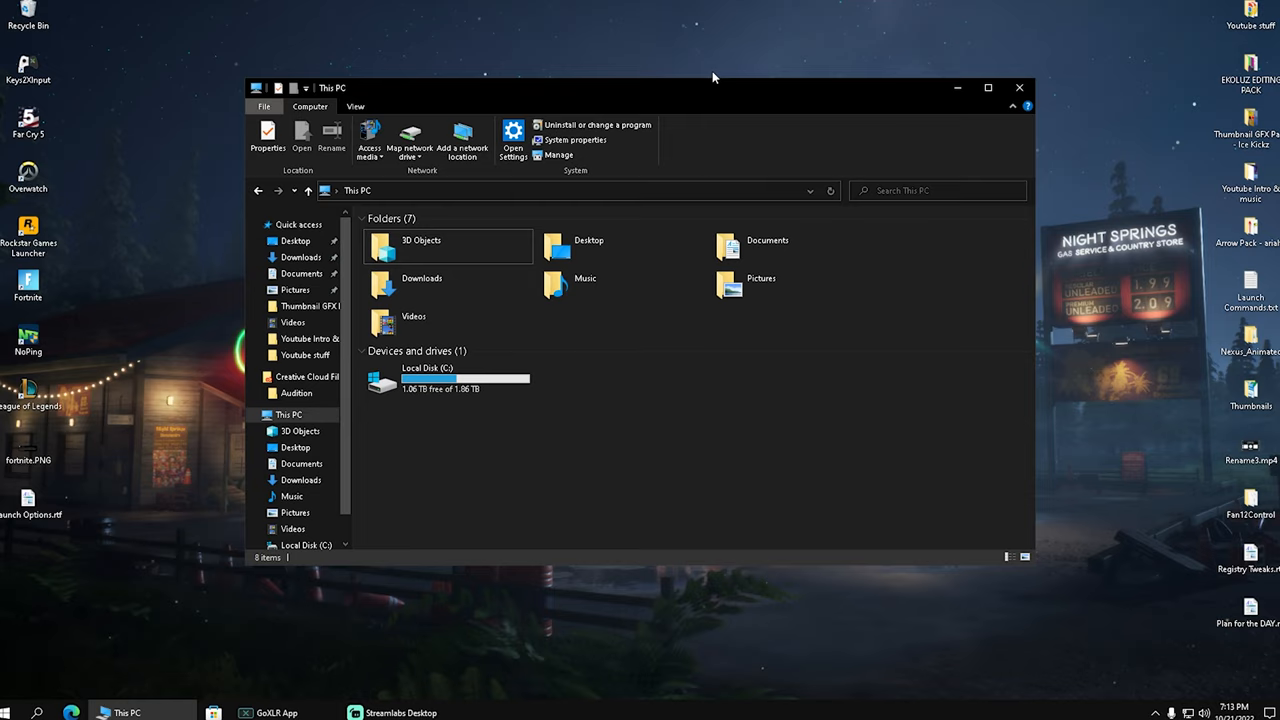
- Navigate from This PC through C:\Program Files\Epic Games\Fortnite to Binaries\Win64\EasyAntiCheat
click(289, 414)
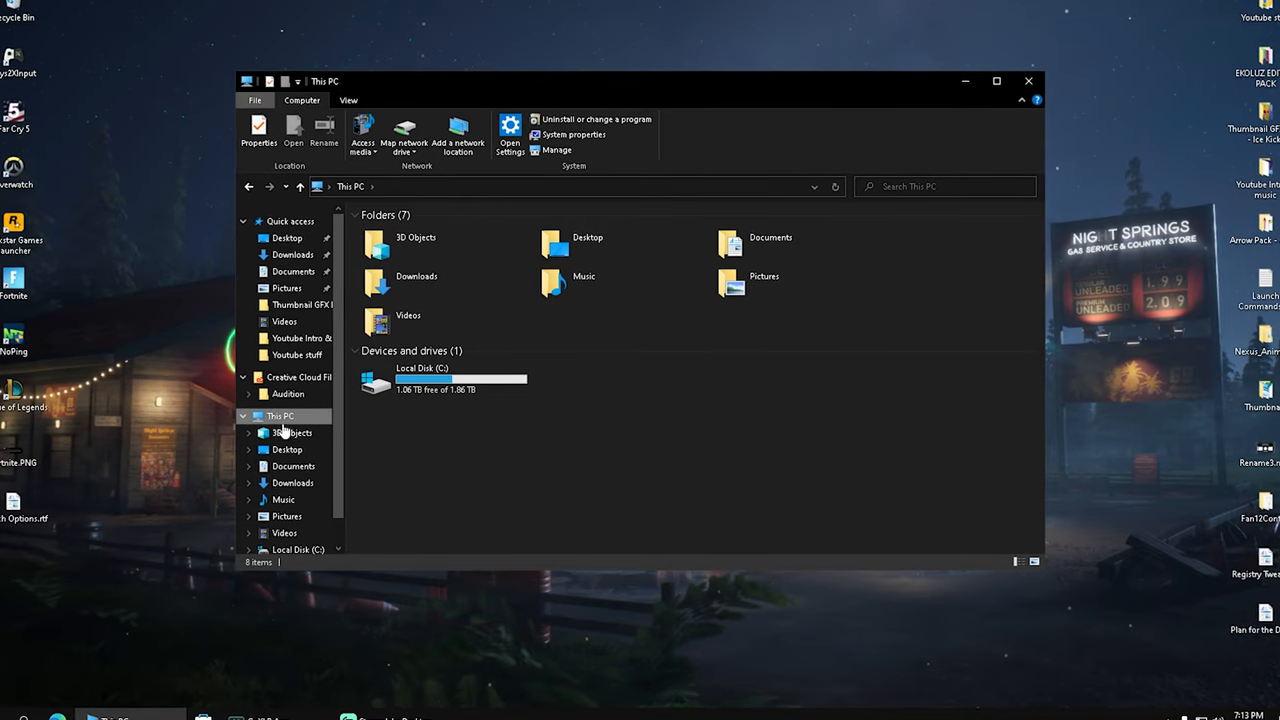
double_click(422, 382)
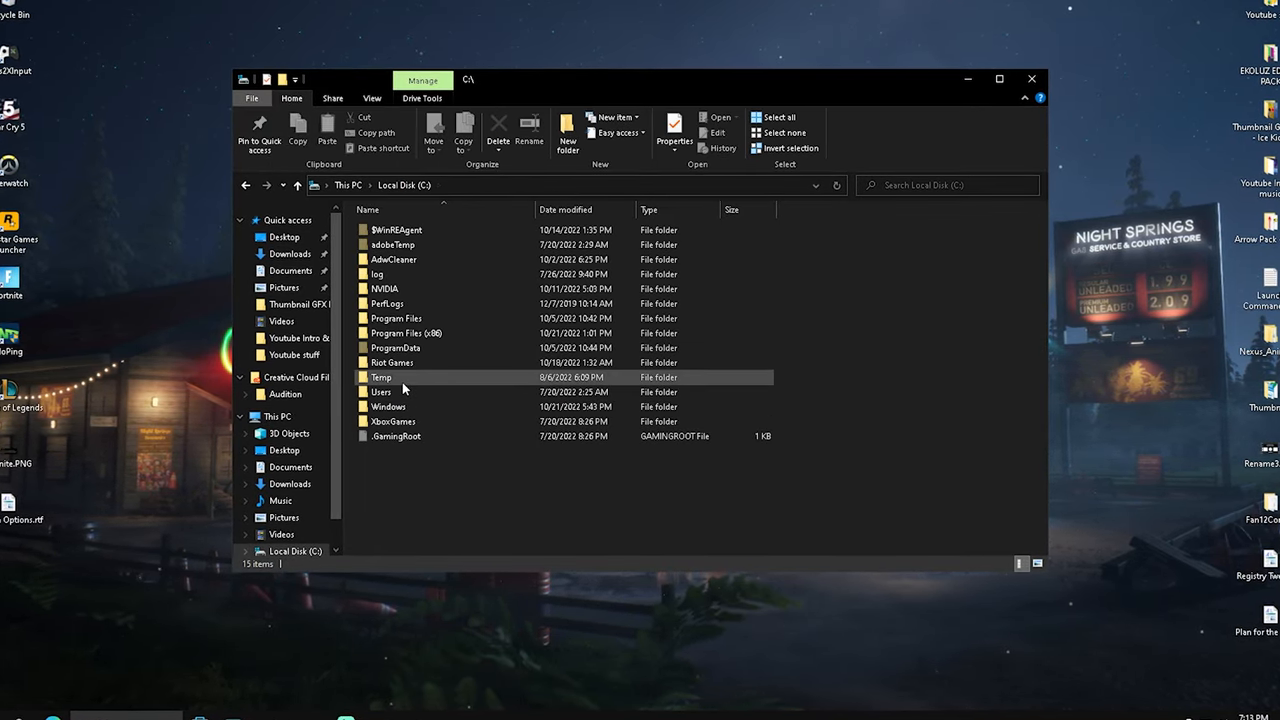
double_click(396, 318)
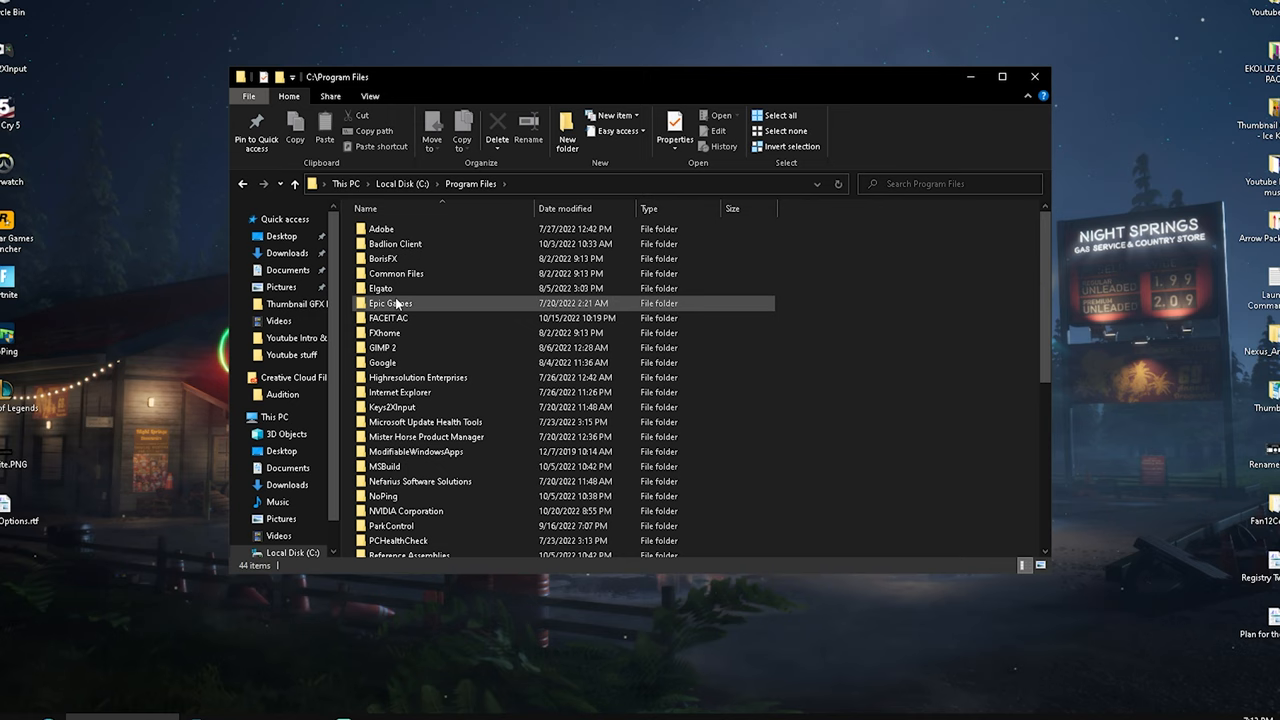
double_click(390, 303)
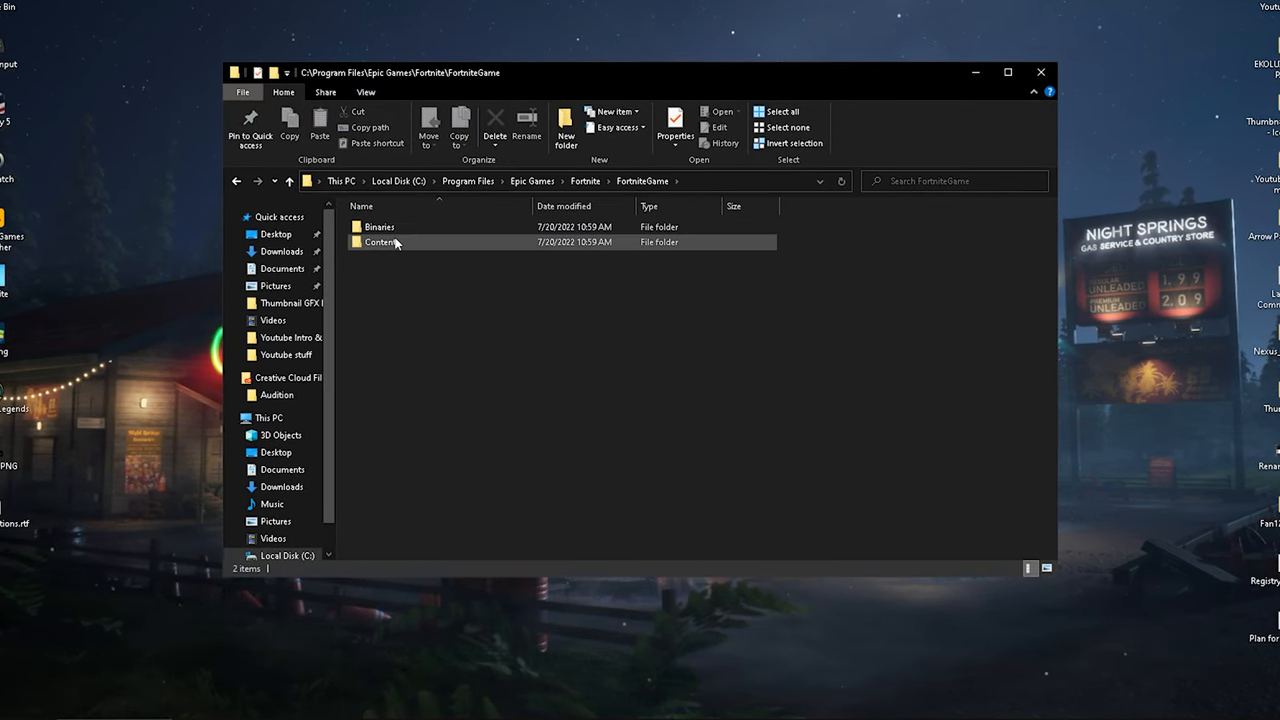
double_click(379, 226)
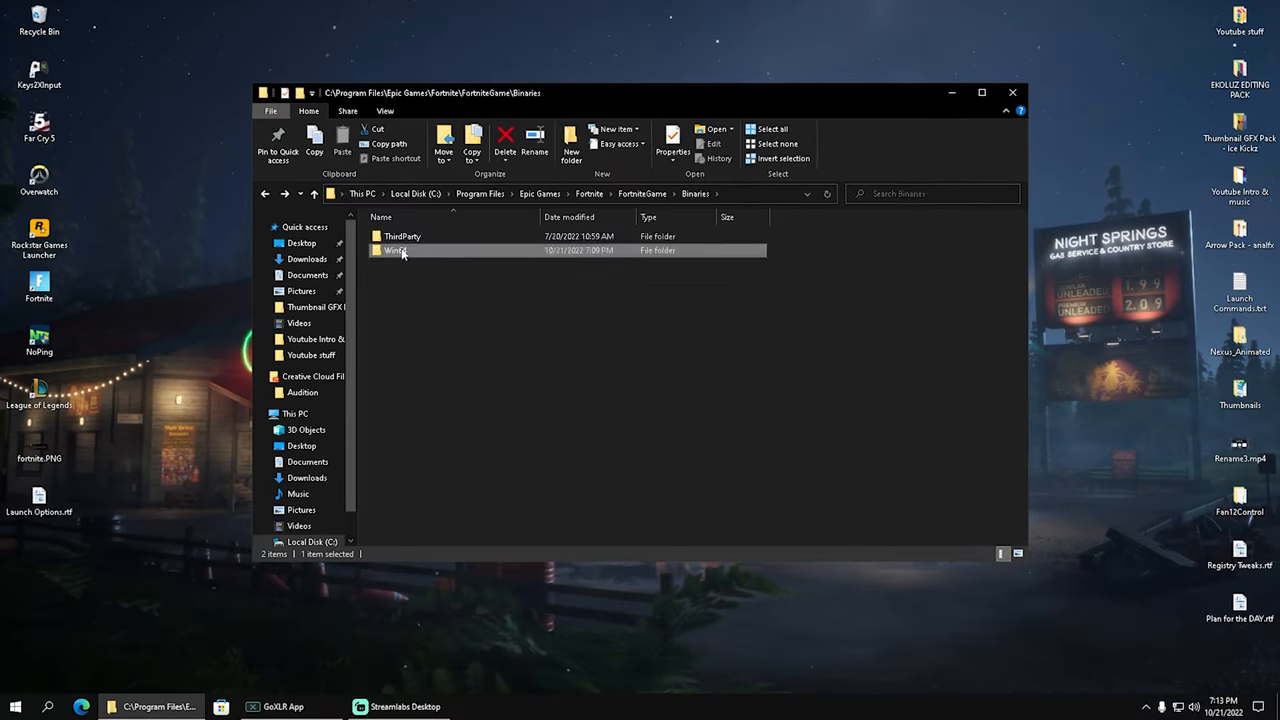
double_click(395, 250)
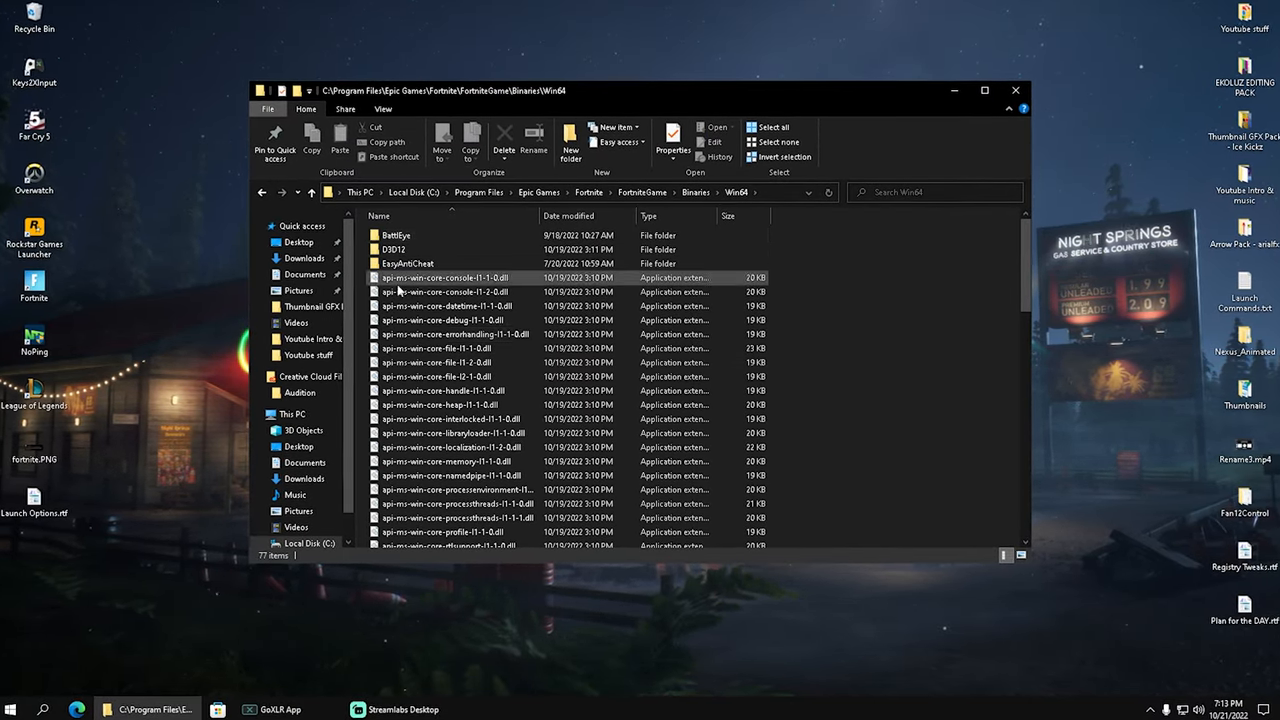
click(407, 262)
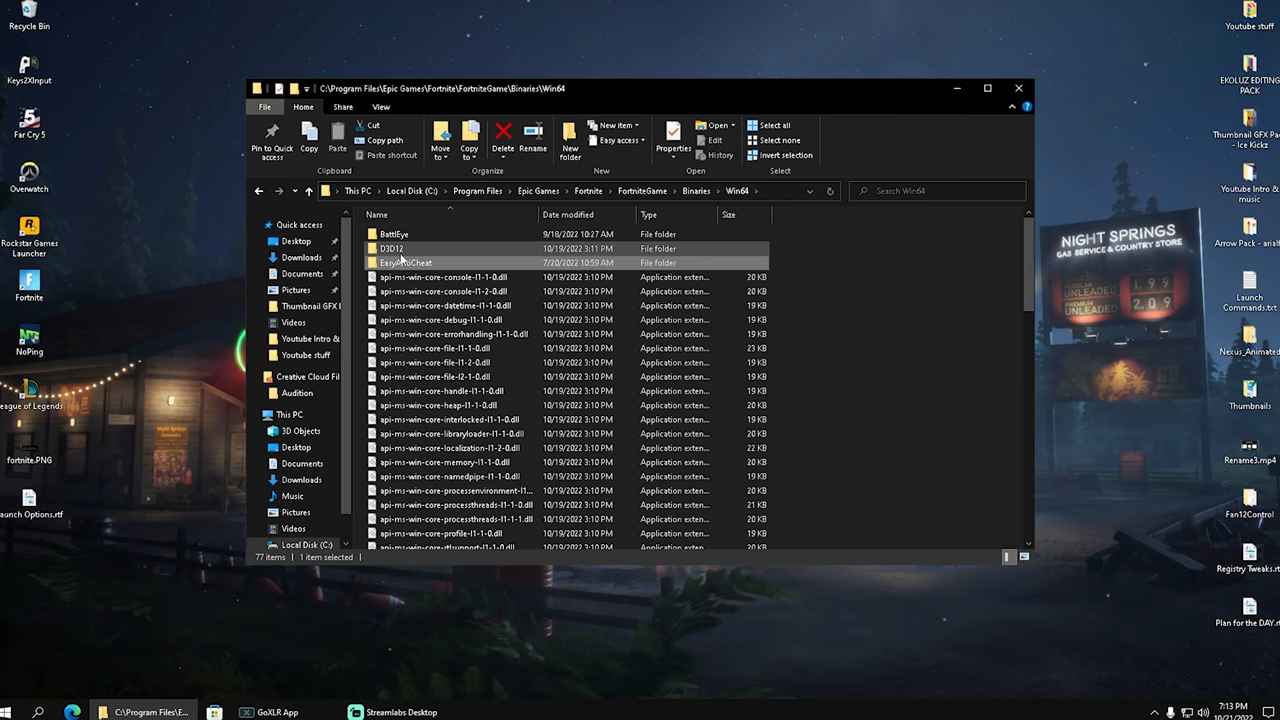
double_click(406, 262)
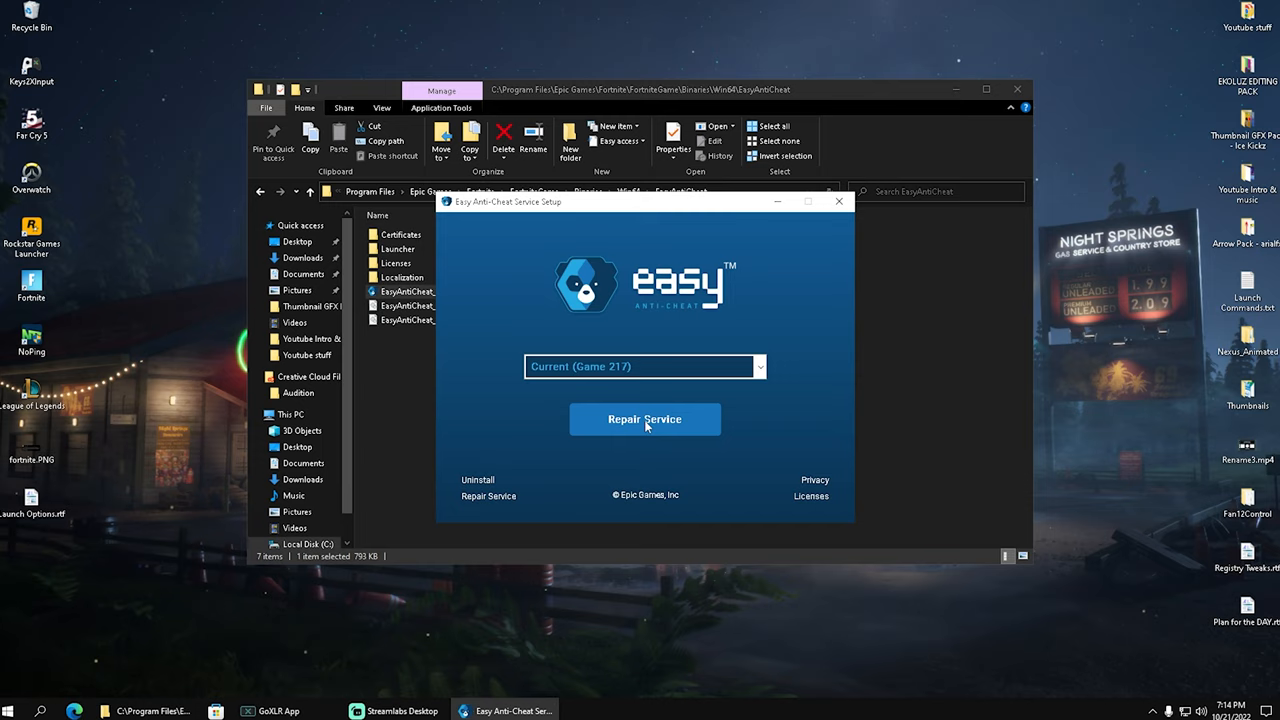
- Repair the Easy Anti-Cheat service, then run Uninstall_BattlEye.bat
click(645, 419)
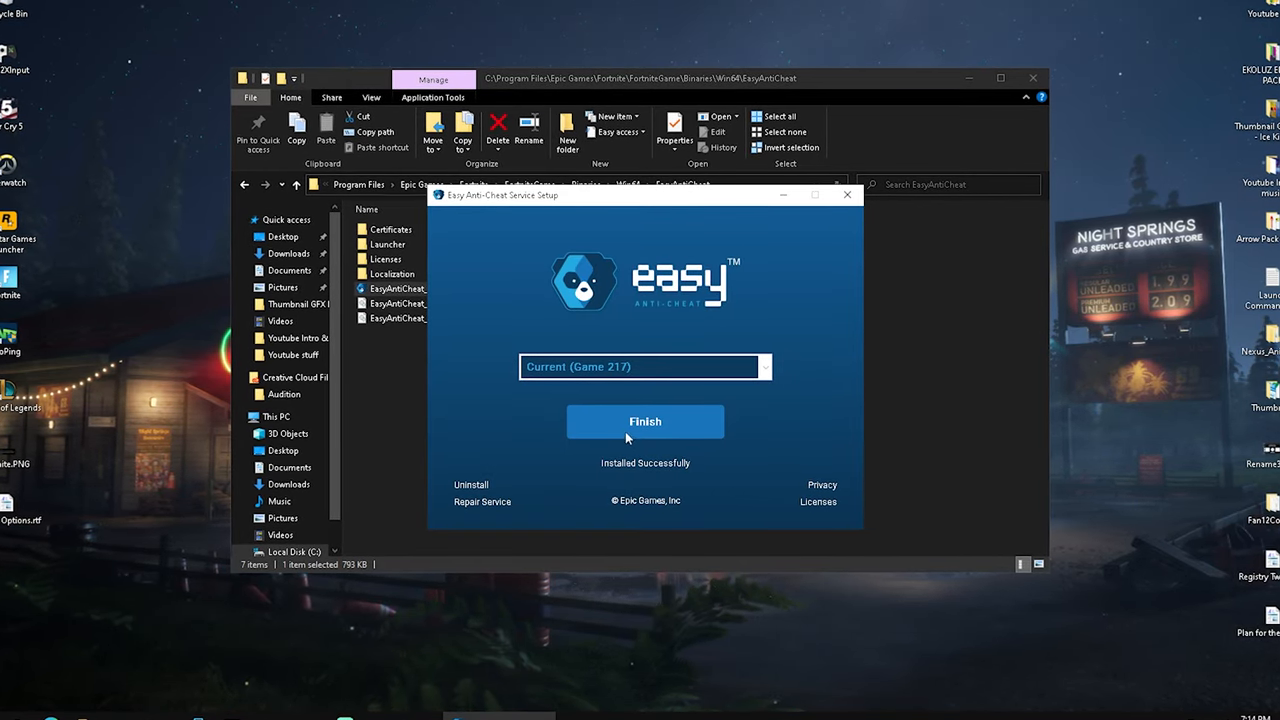
click(645, 421)
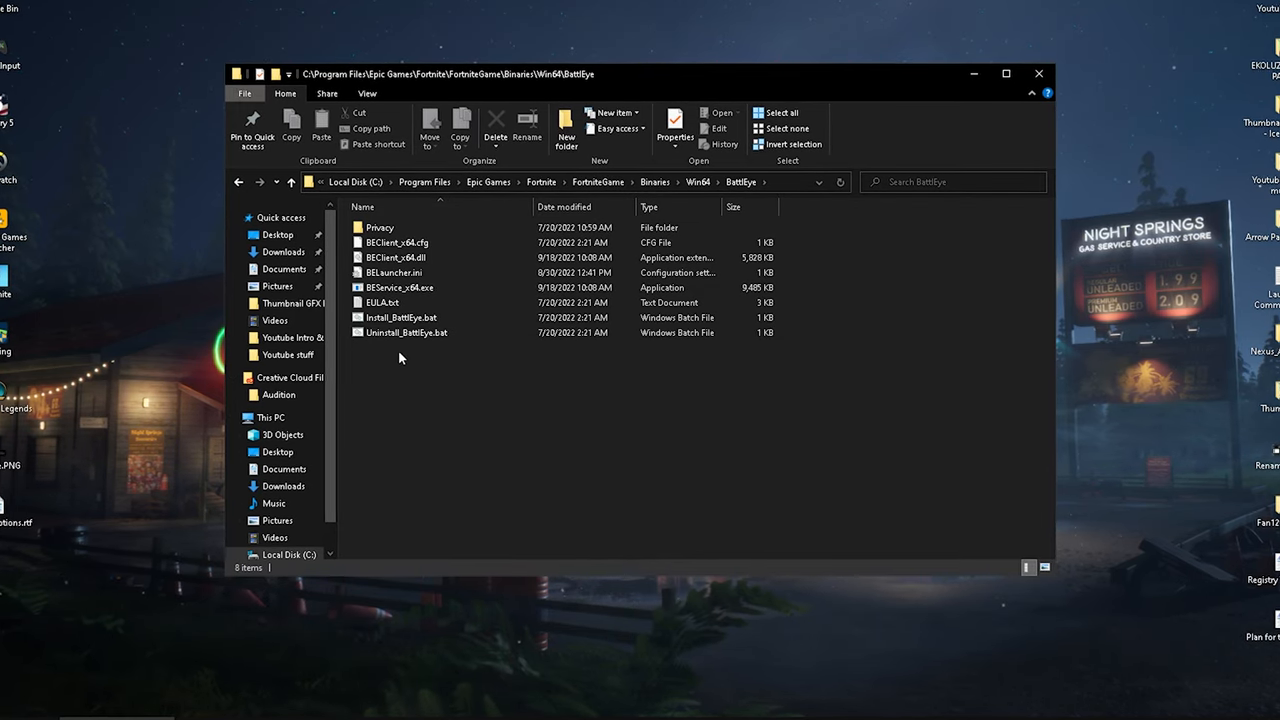
click(406, 332)
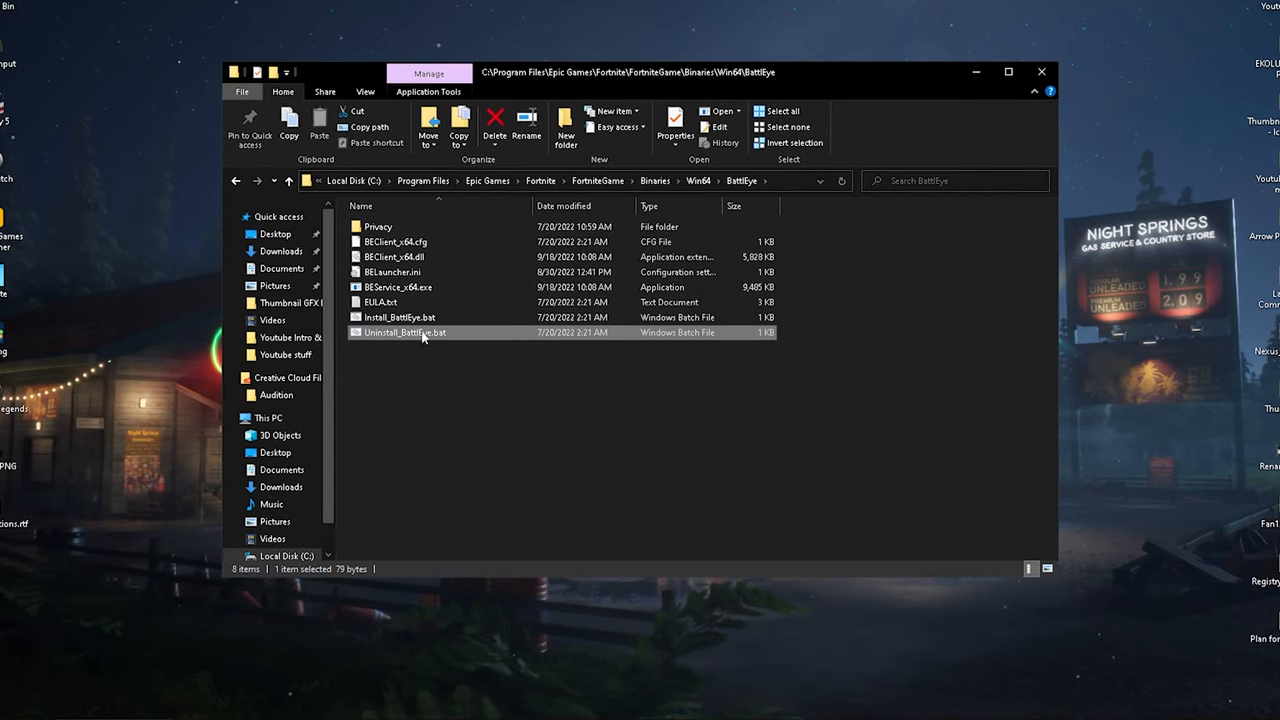
double_click(404, 332)
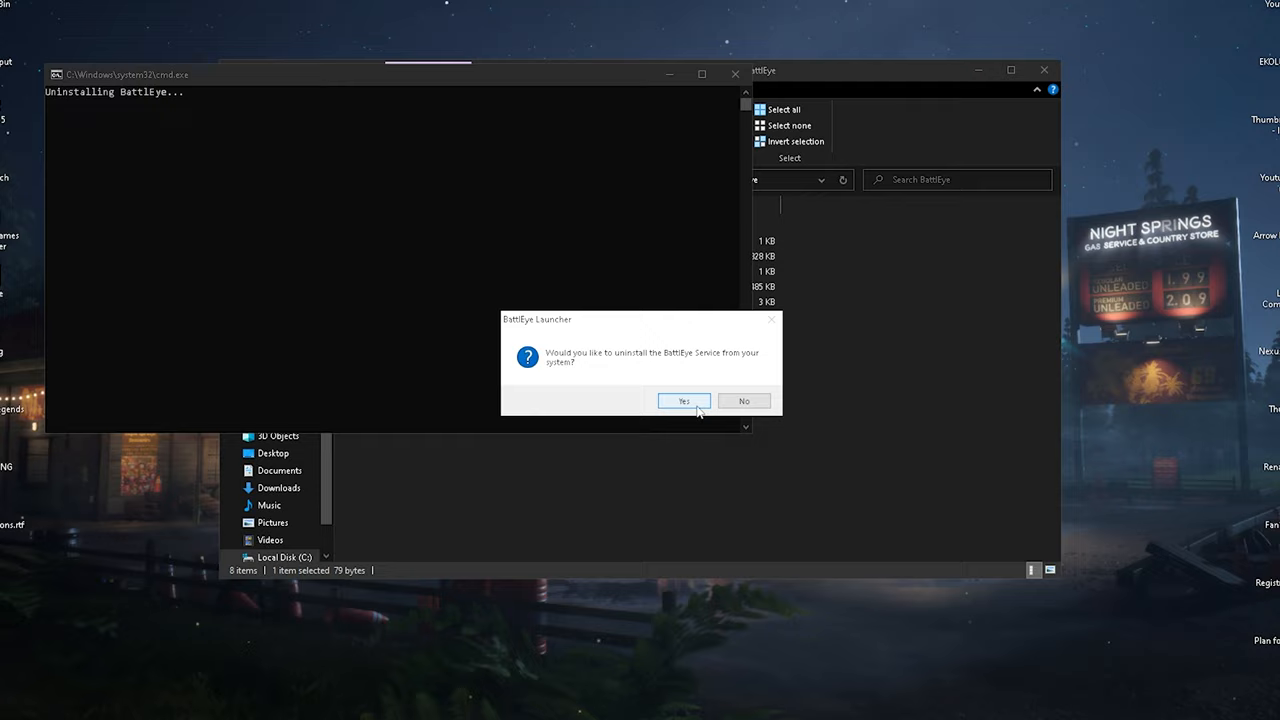